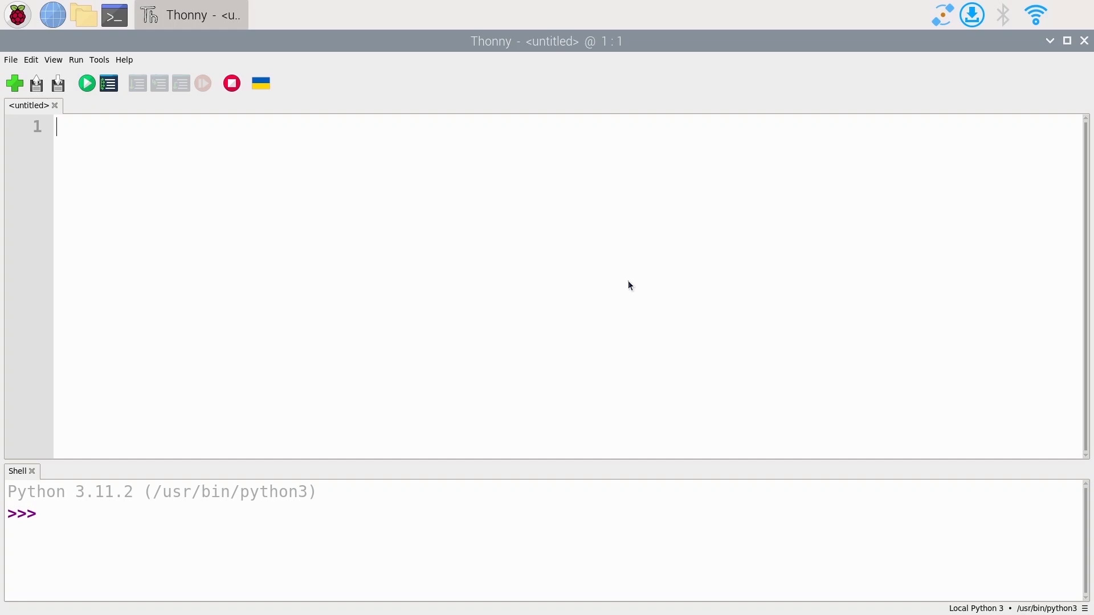
# - Type 'from gpiozero import Button' and 'import time', then a blank line
pyautogui.write('from')
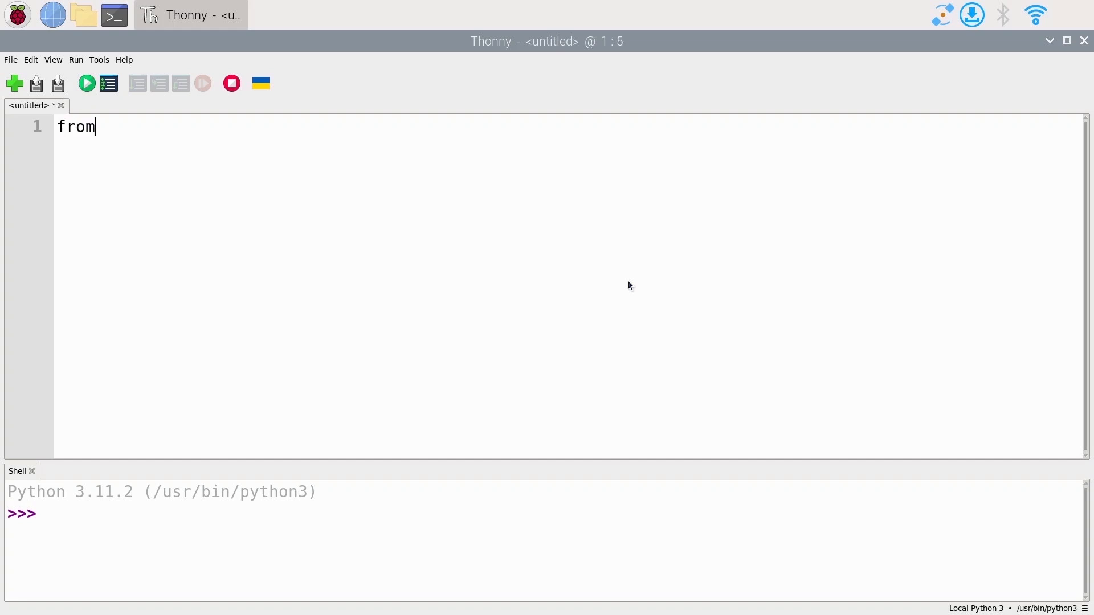
pyautogui.write('g')
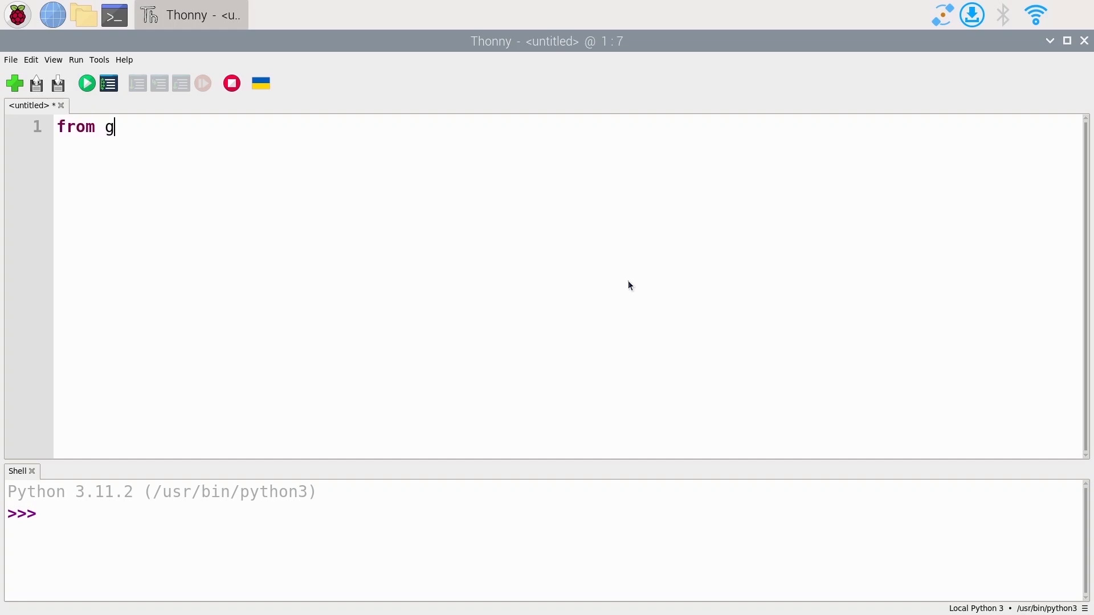
pyautogui.write('piozero')
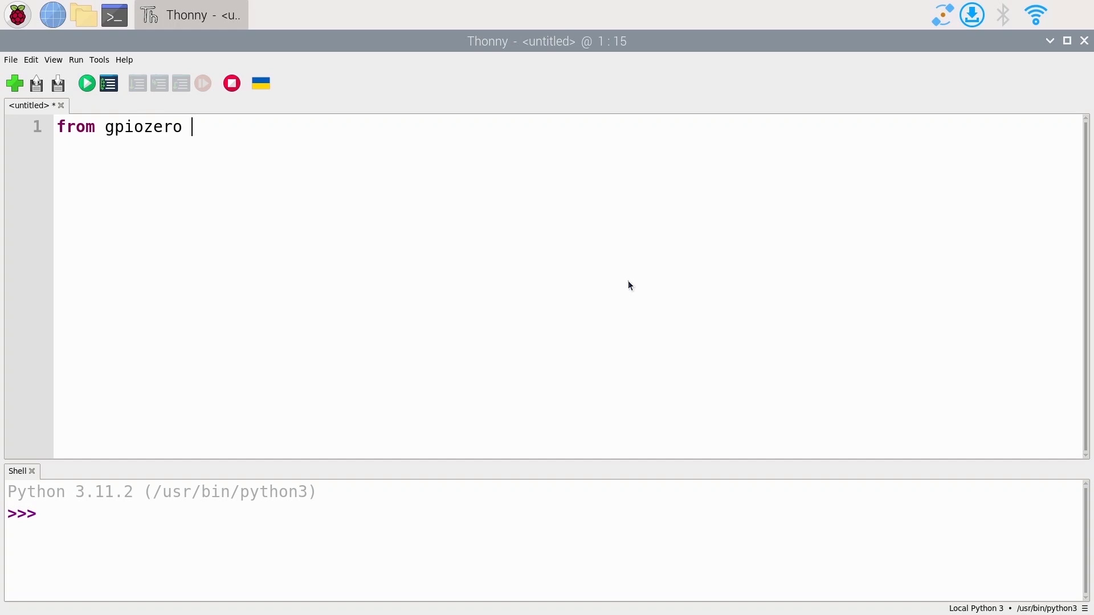
pyautogui.write('import')
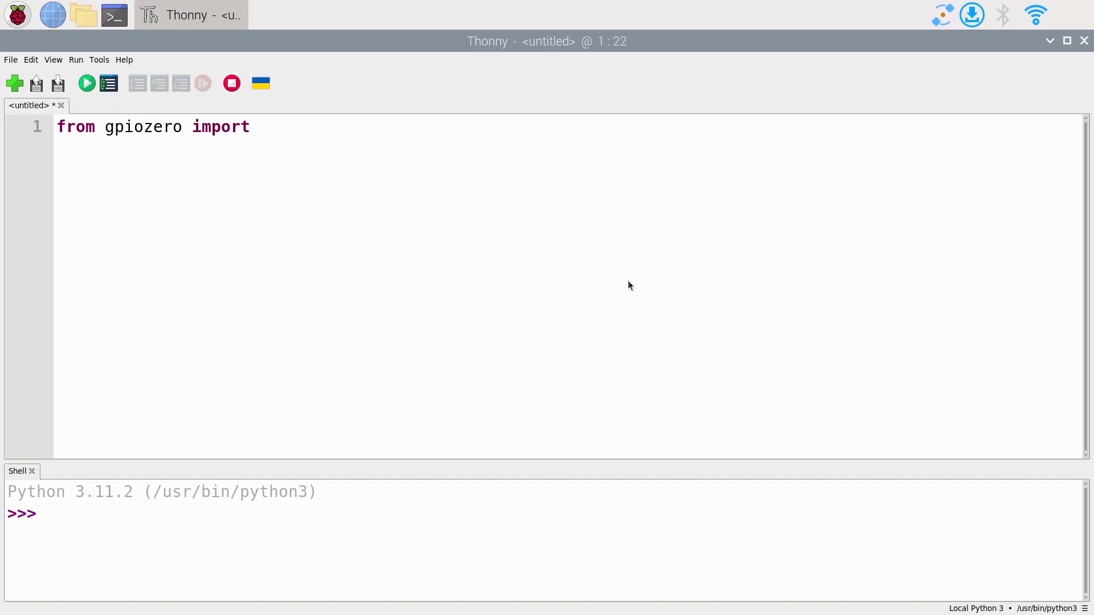
pyautogui.write('Bu')
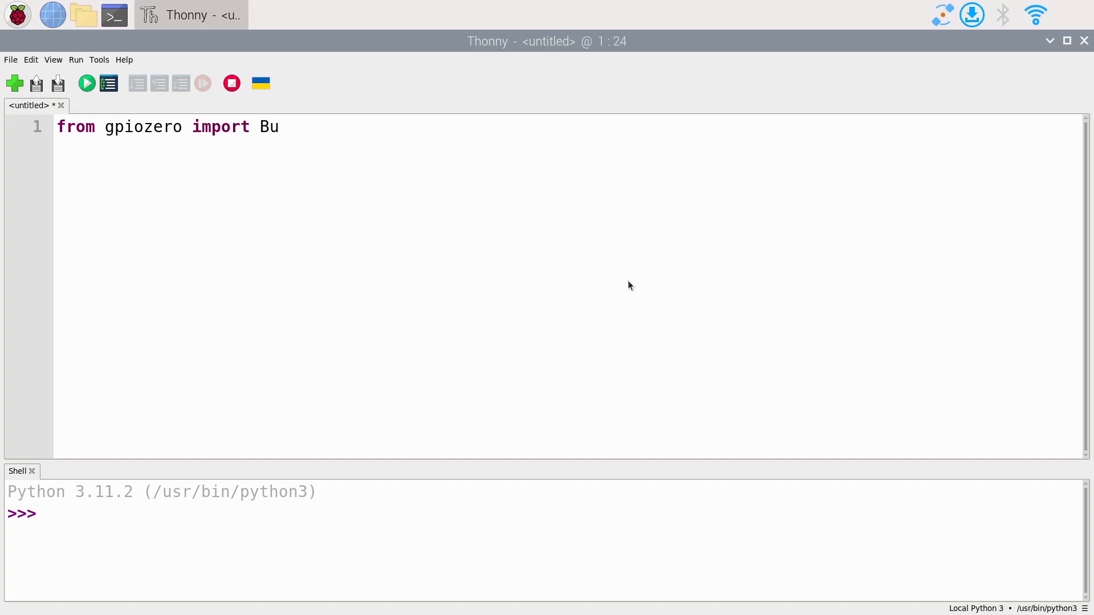
pyautogui.write('tton')
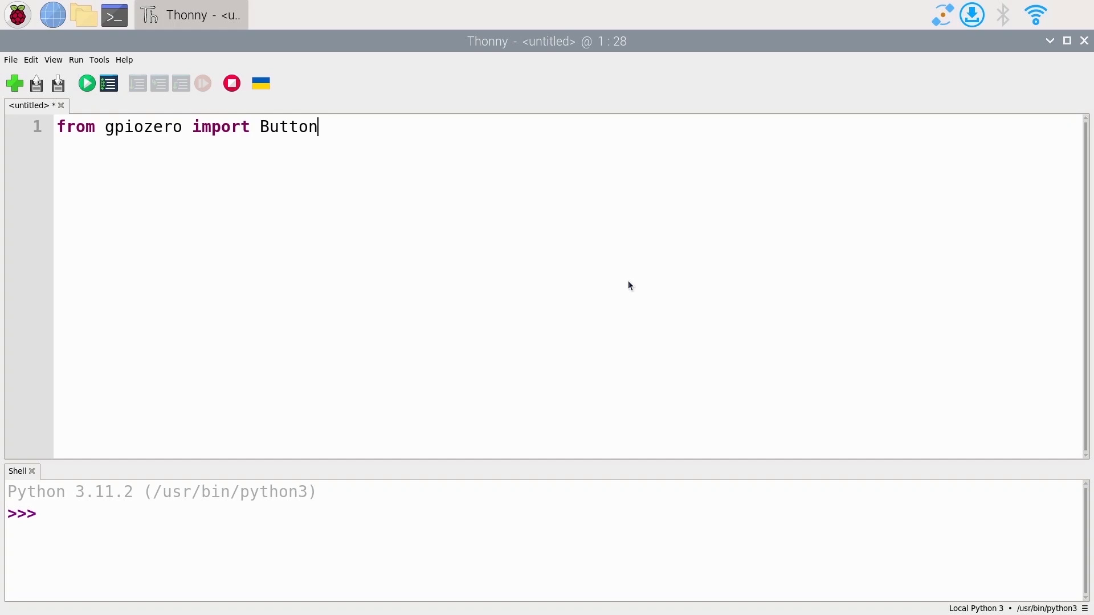
pyautogui.write('import ti')
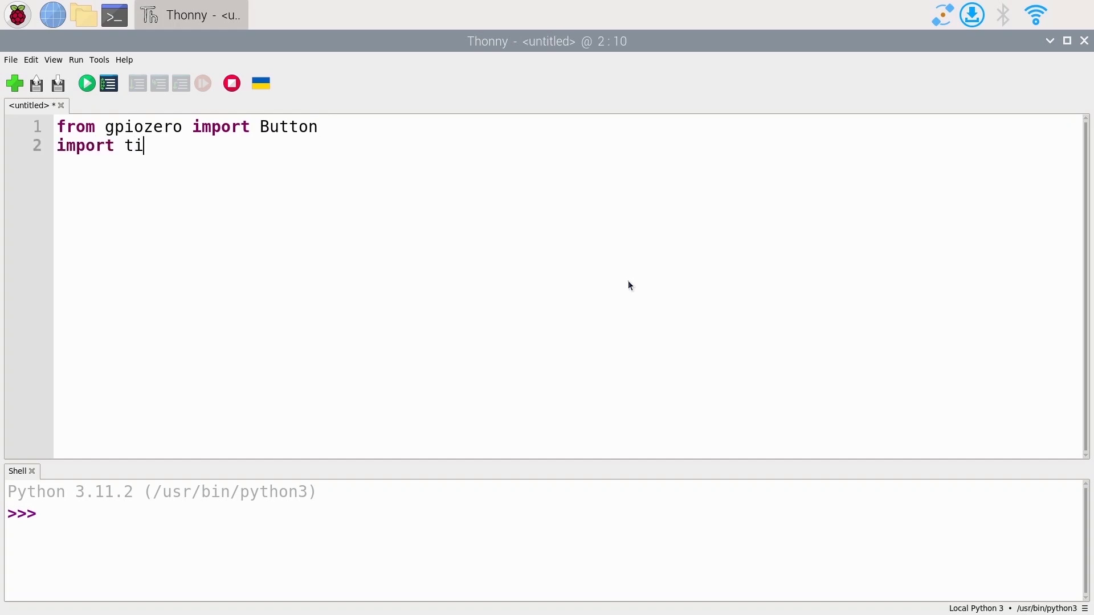
pyautogui.write('me')
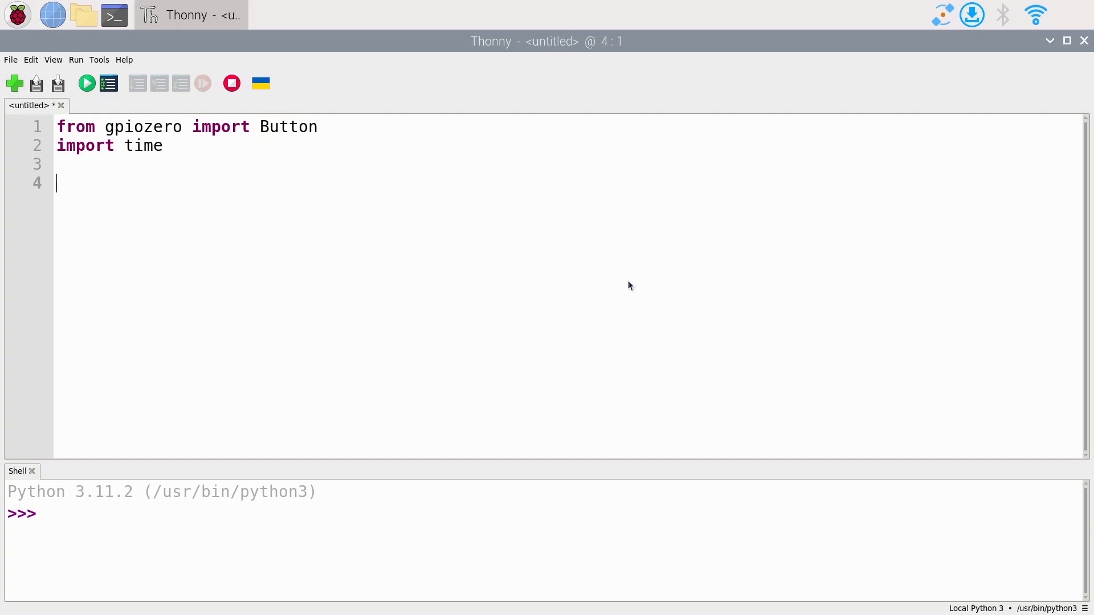
# - Write 'button = Button(26)' on line 4, leaving the caret at the line end
pyautogui.write('butt')
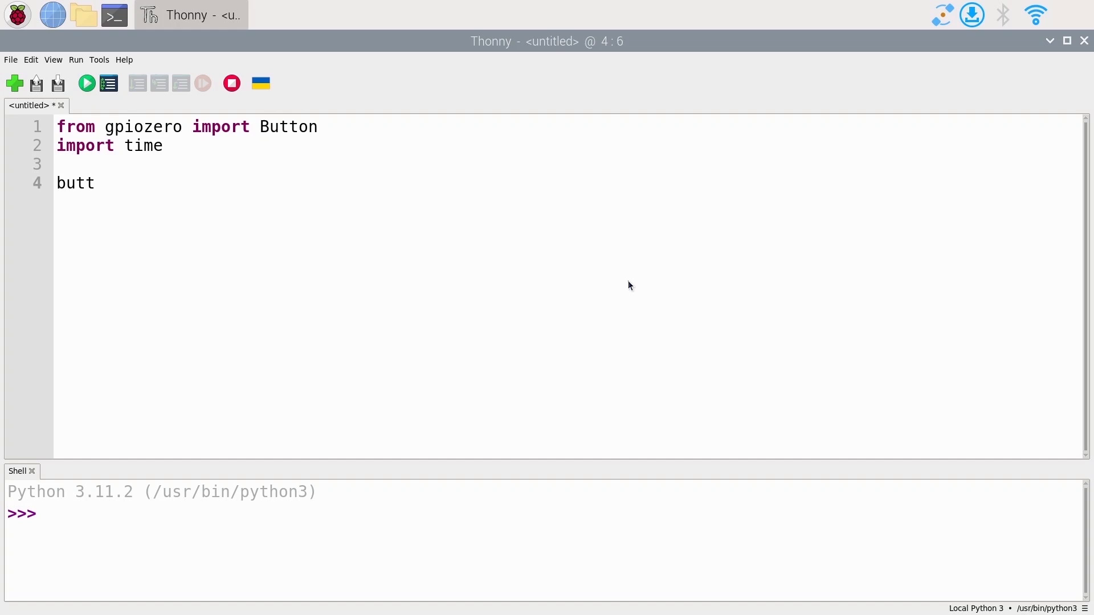
pyautogui.write('on =')
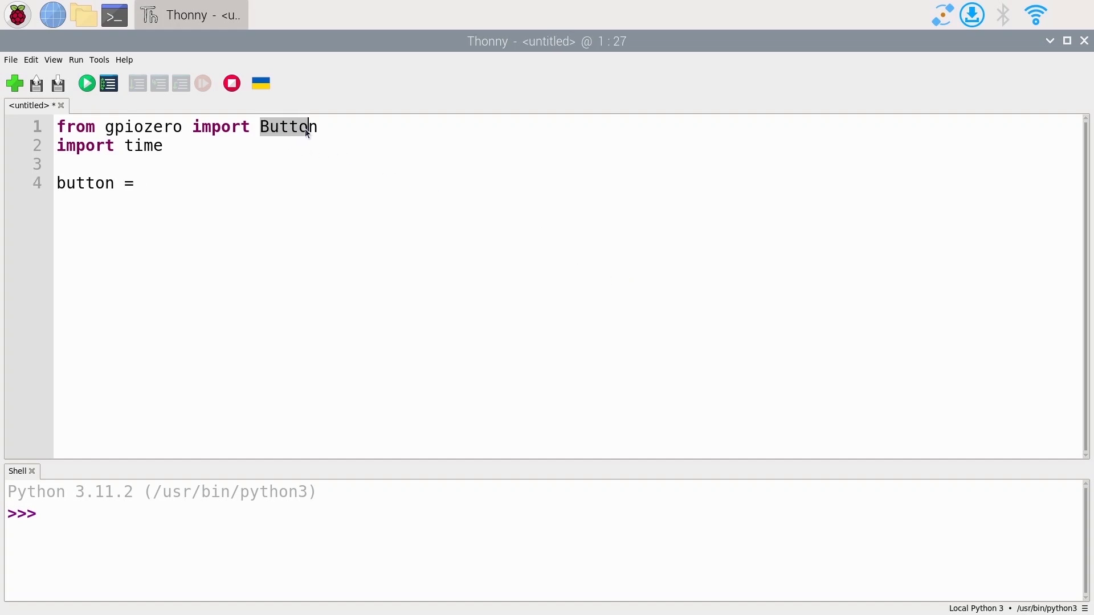
pyautogui.click(143, 183)
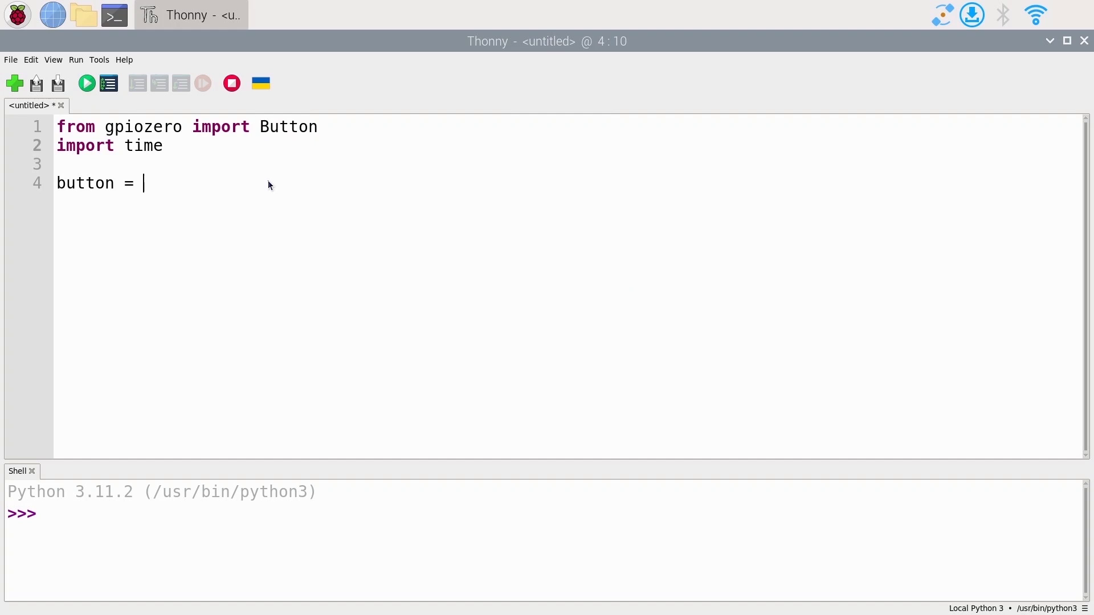
pyautogui.write('Button')
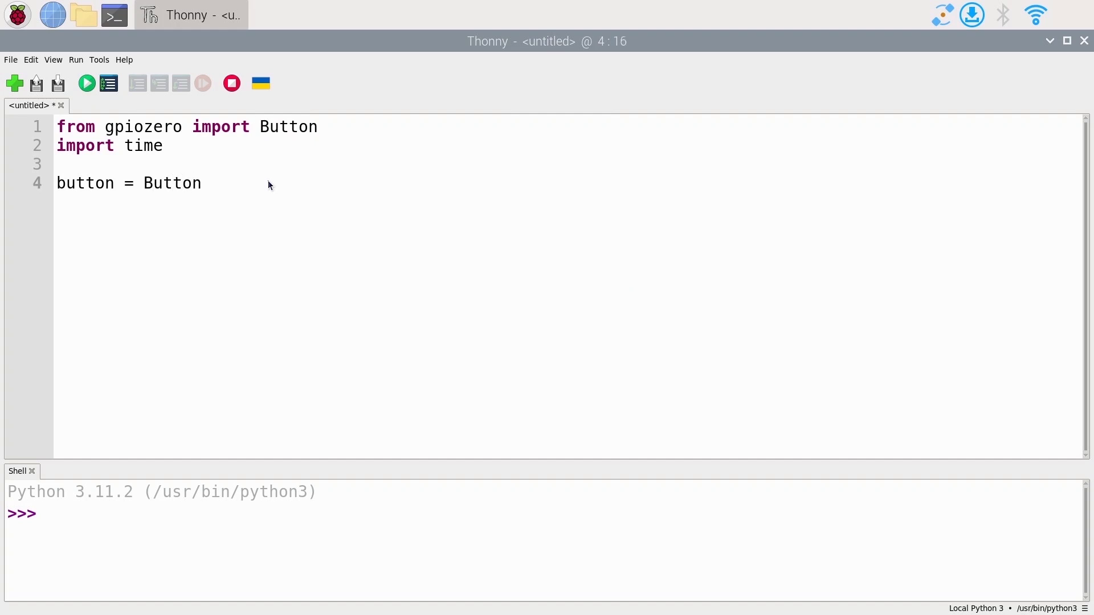
pyautogui.write('()')
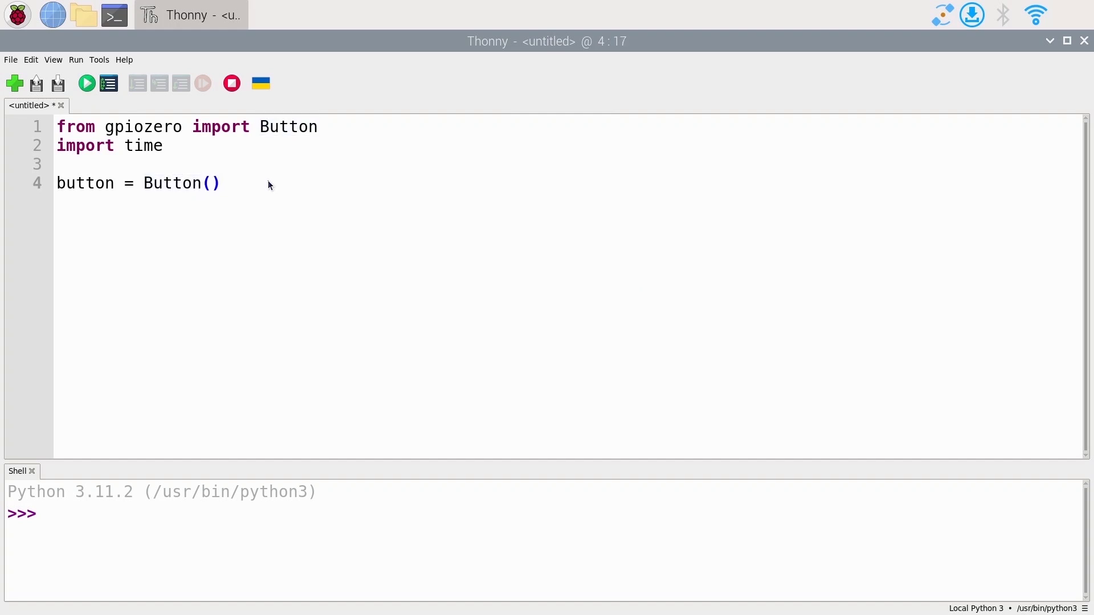
pyautogui.click(211, 183)
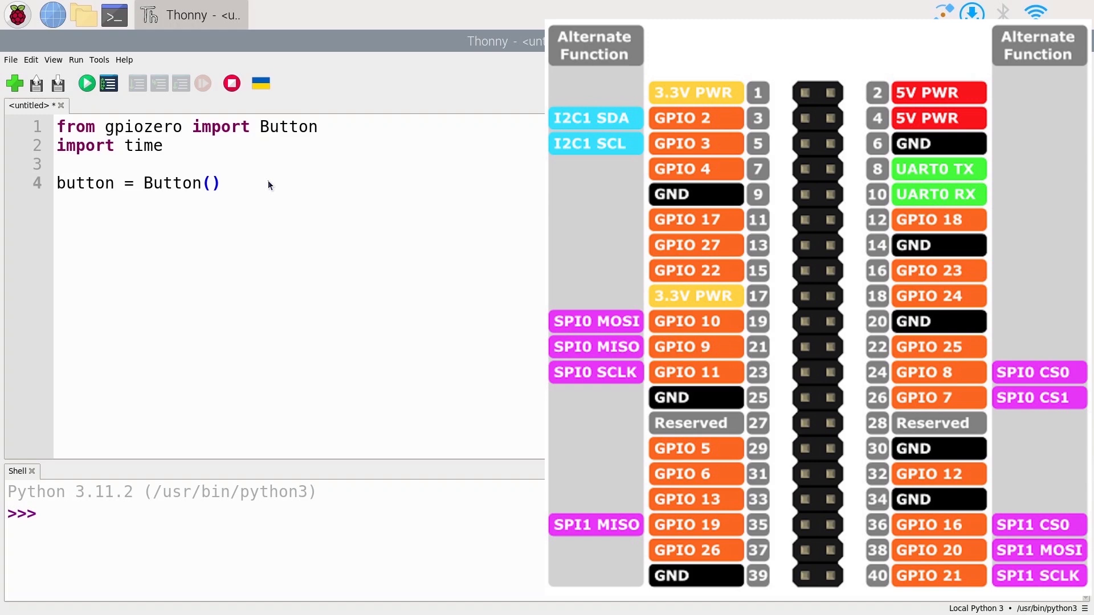
pyautogui.write('26')
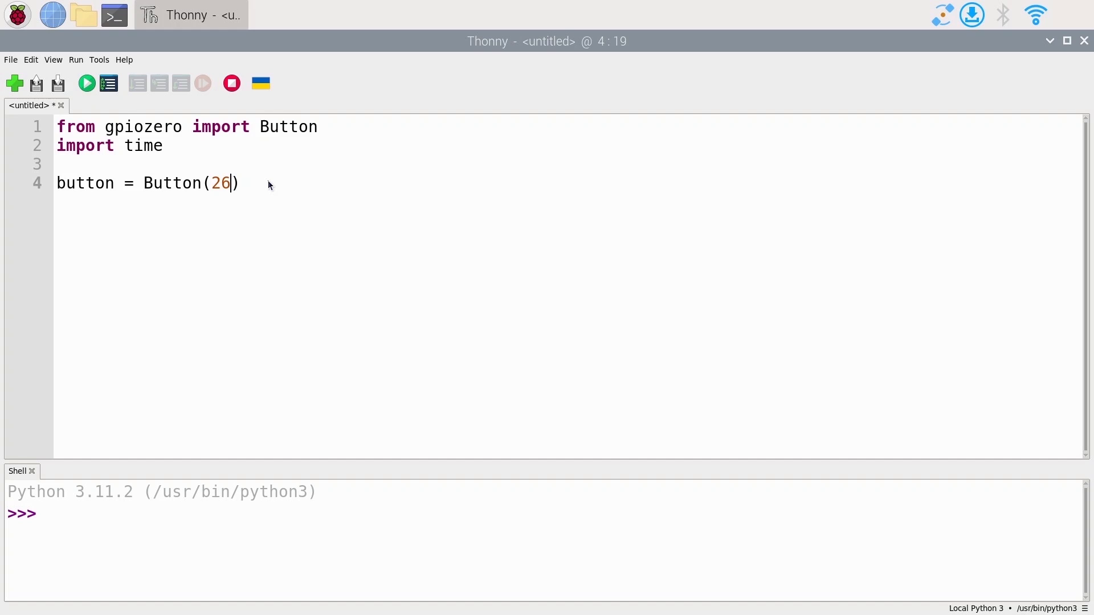
pyautogui.press('Right')
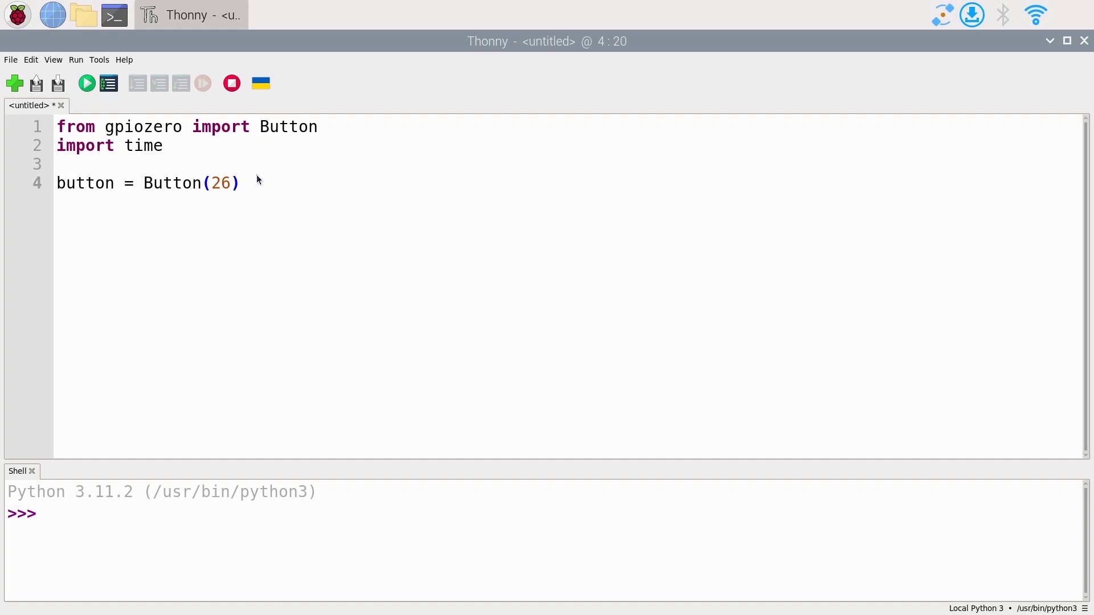
pyautogui.click(242, 183)
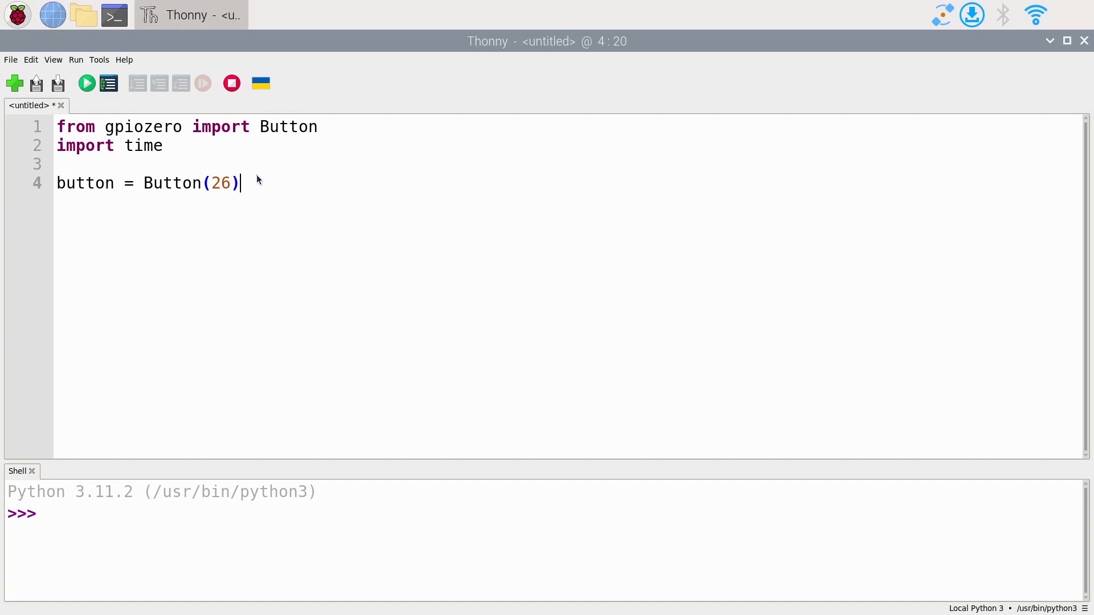
# - Type button.is_pressed on new line 6, removing the stray parentheses
pyautogui.press('Return')
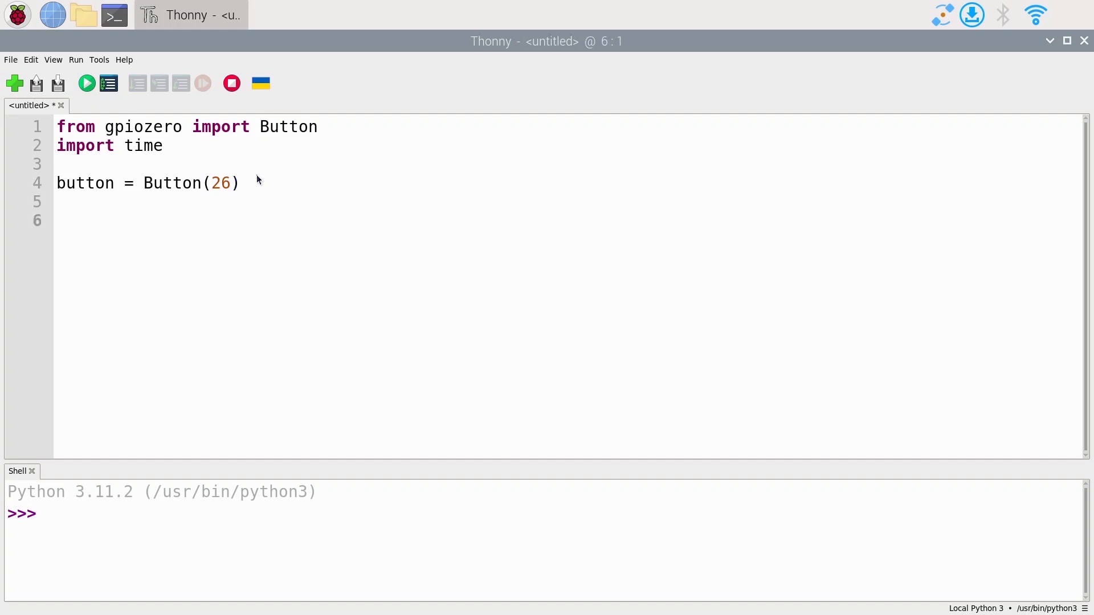
pyautogui.write('bu')
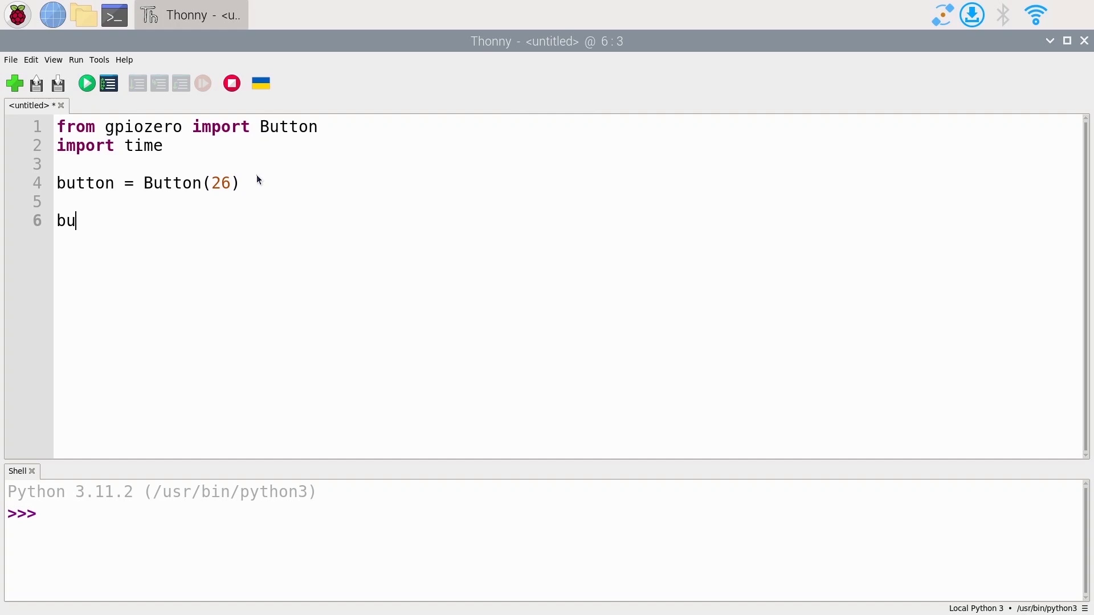
pyautogui.write('tton.i')
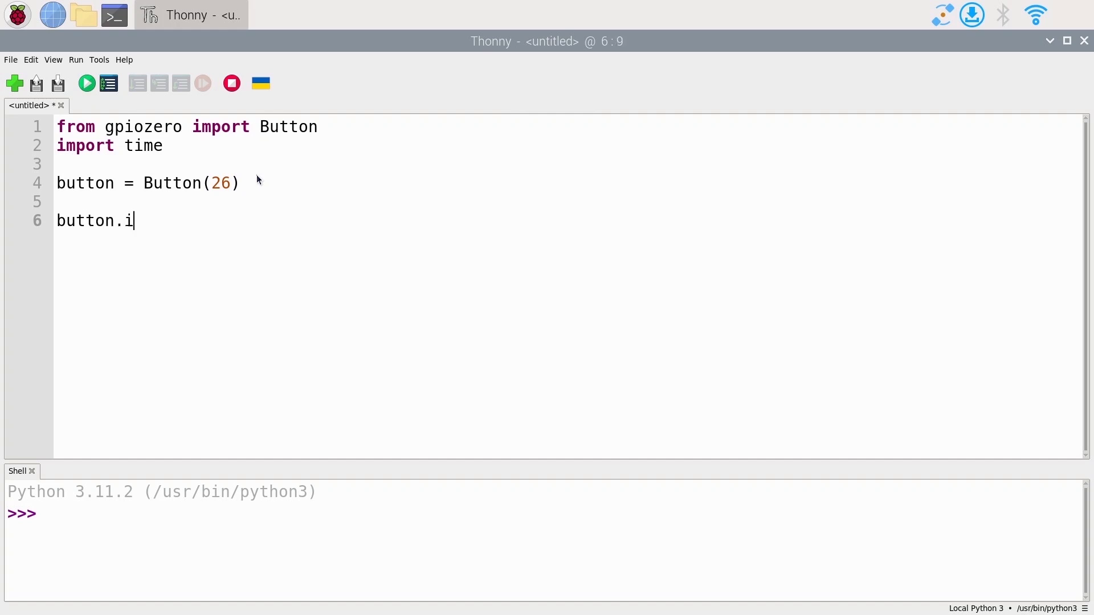
pyautogui.write('s_pressed')
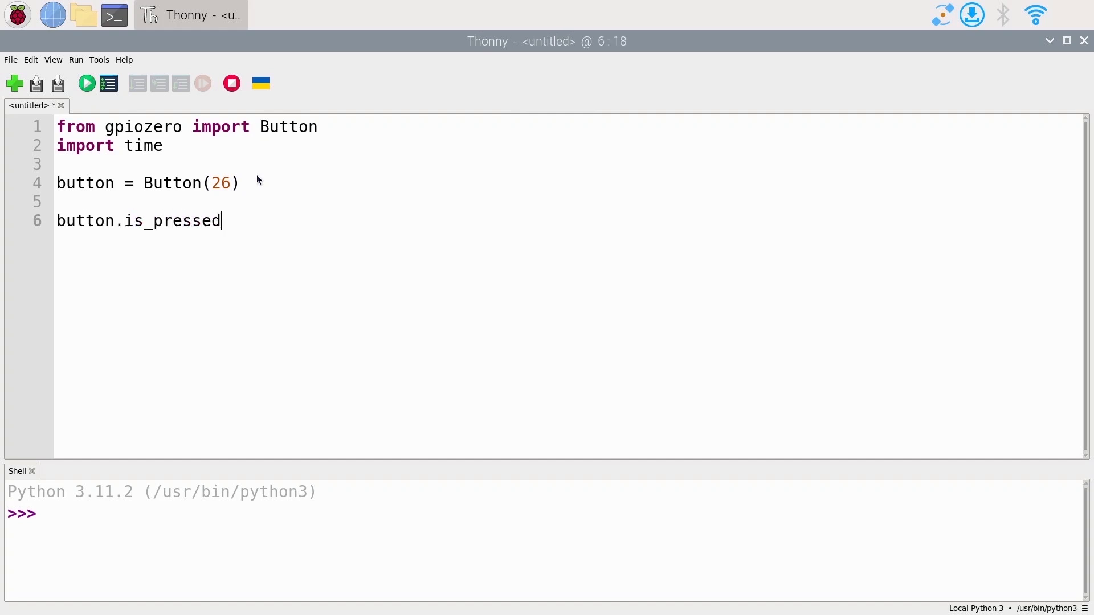
pyautogui.write('()')
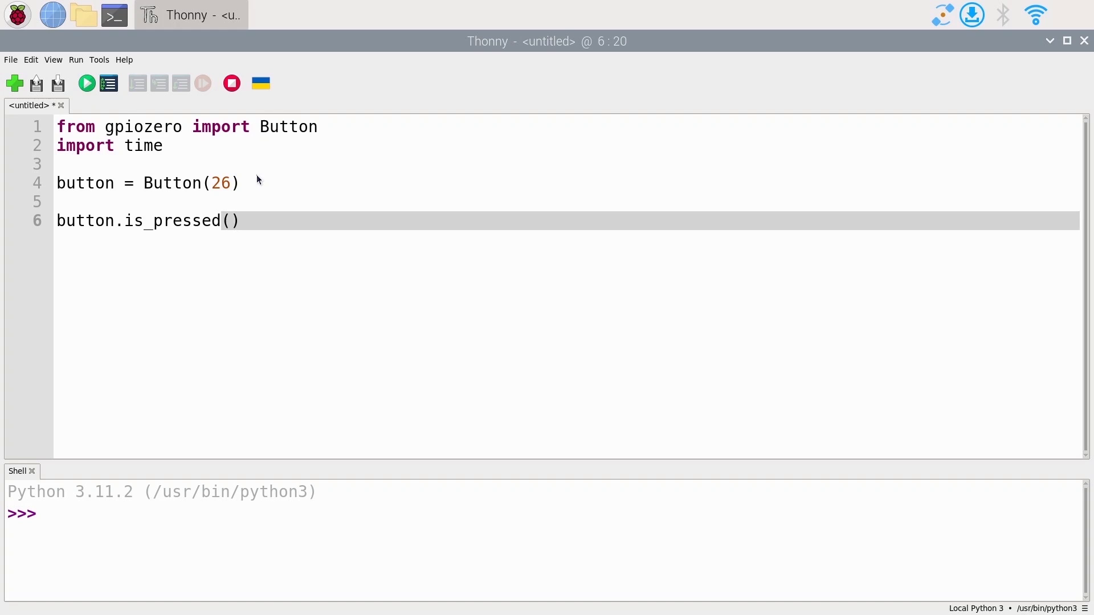
pyautogui.press('BackSpace')
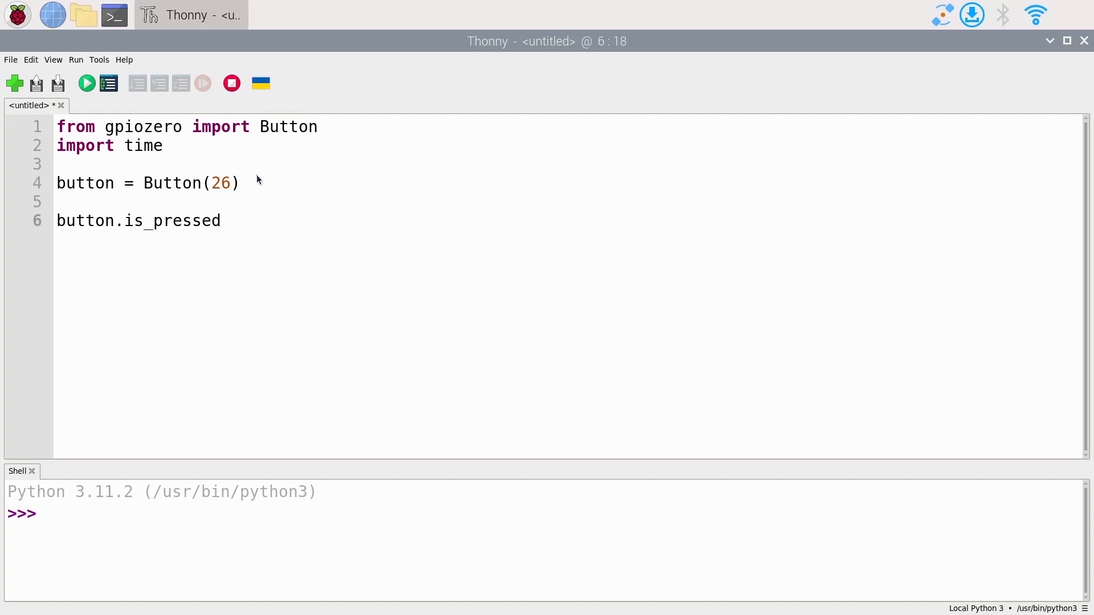
pyautogui.click(221, 221)
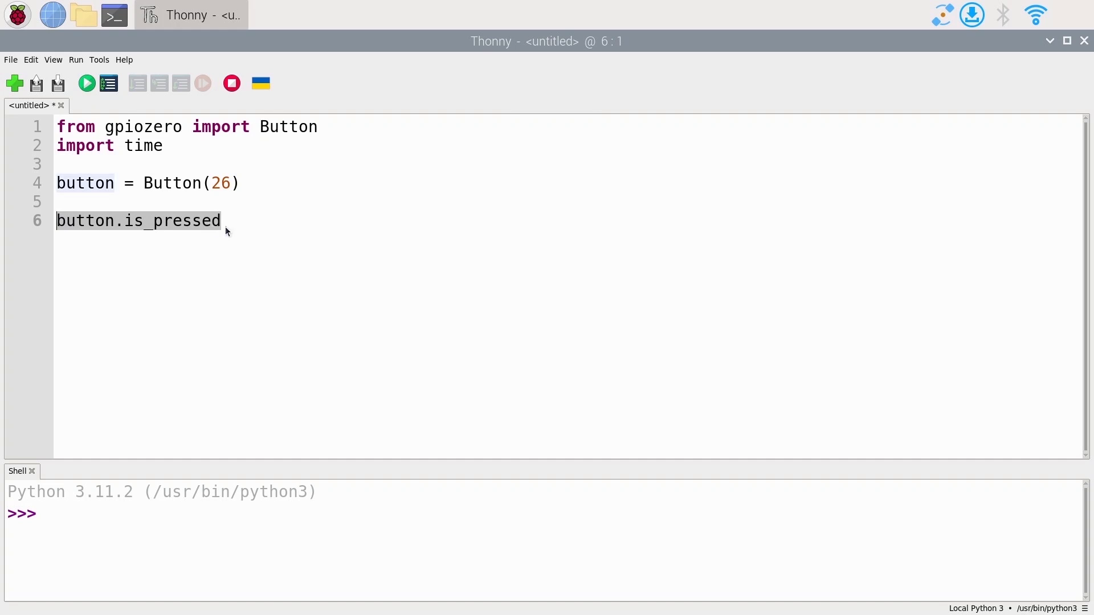
pyautogui.click(223, 221)
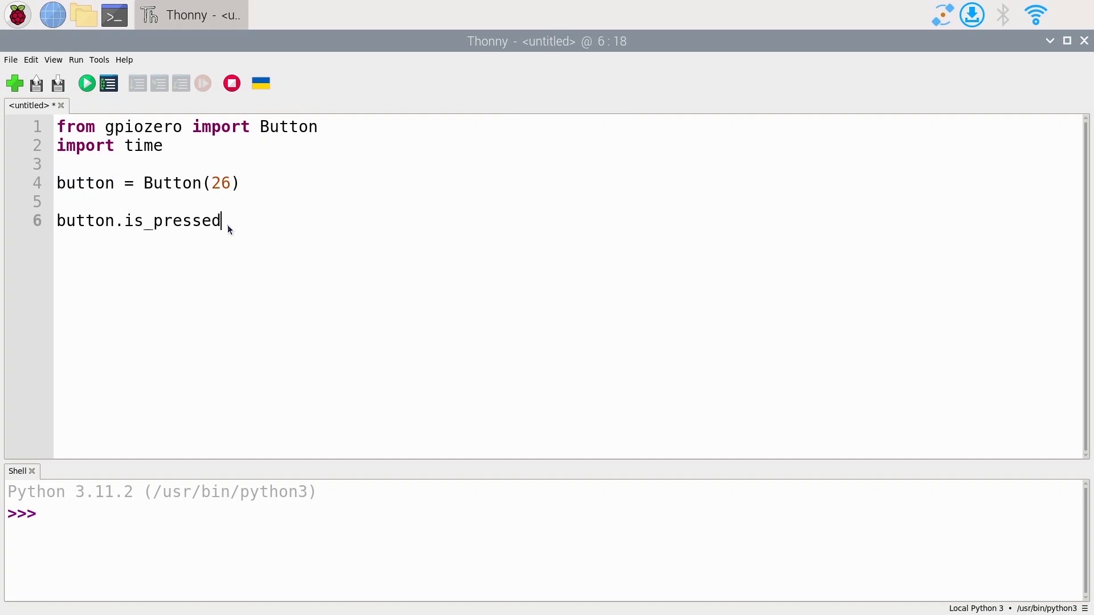
pyautogui.moveTo(77, 221)
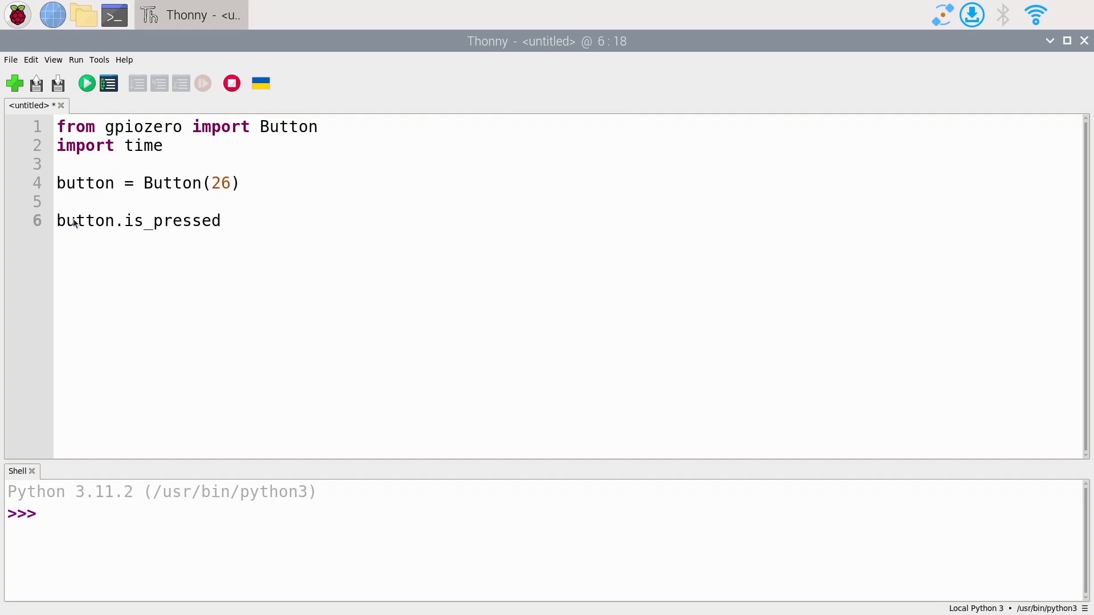
# - Wrap the expression in print() and run the script, which prints False
pyautogui.click(75, 221)
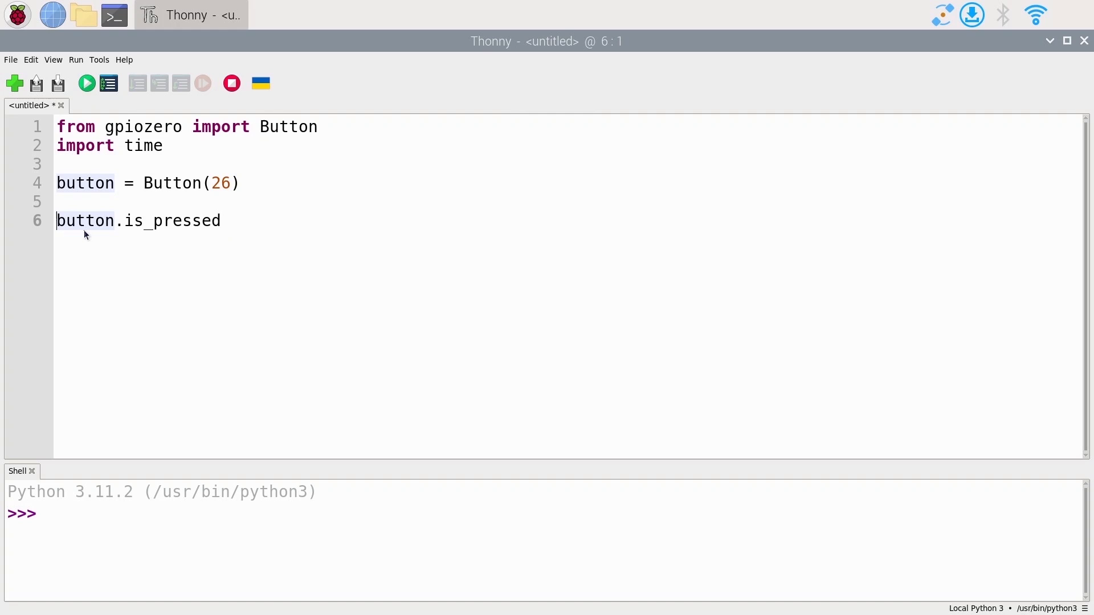
pyautogui.write('print(')
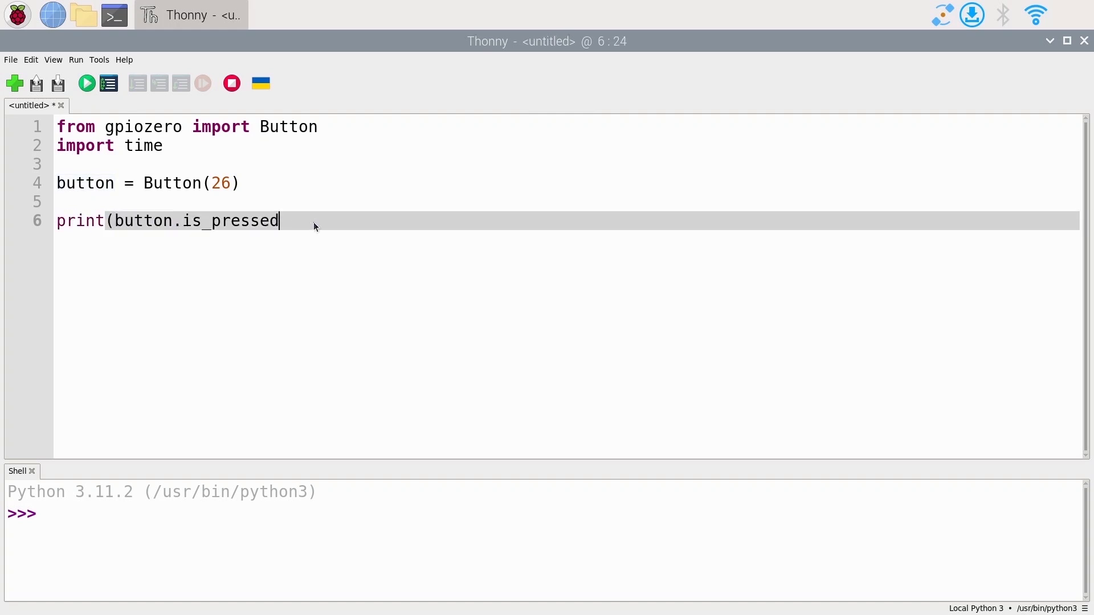
pyautogui.write(')')
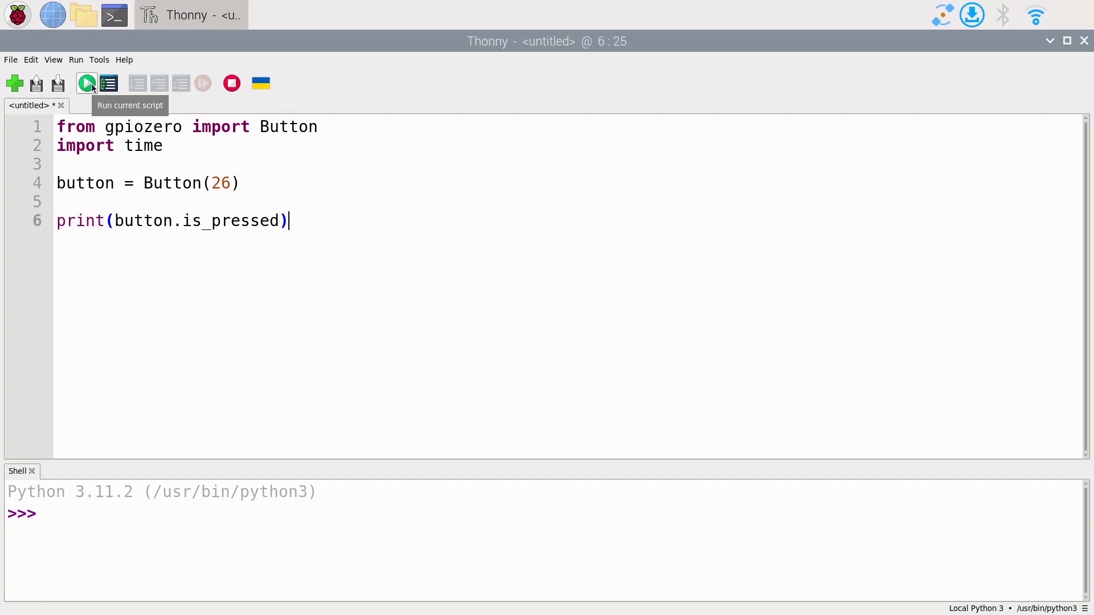
pyautogui.click(86, 83)
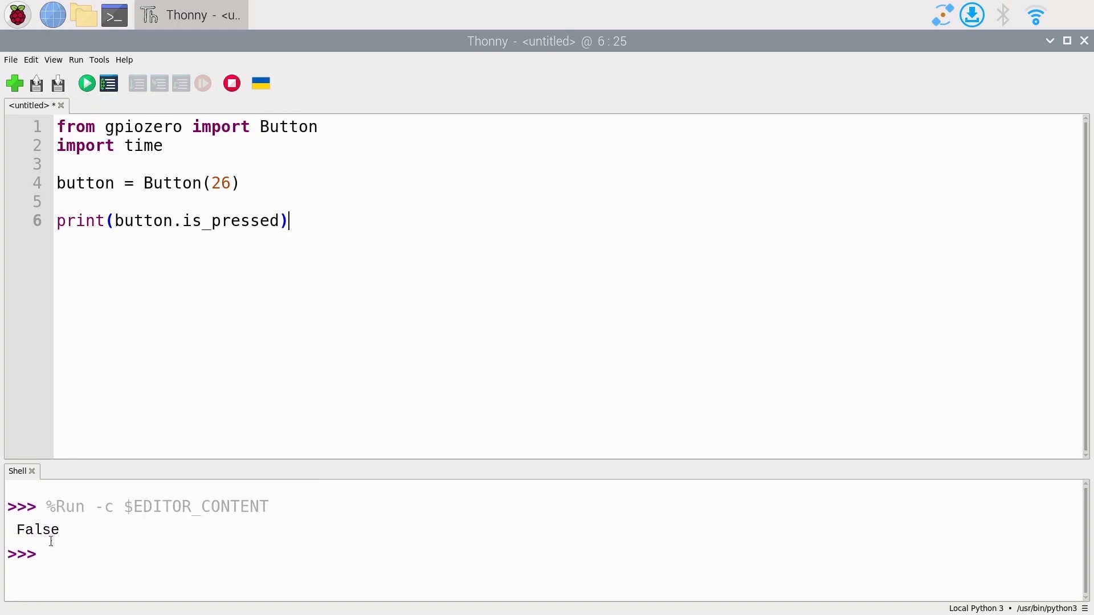
pyautogui.moveTo(133, 230)
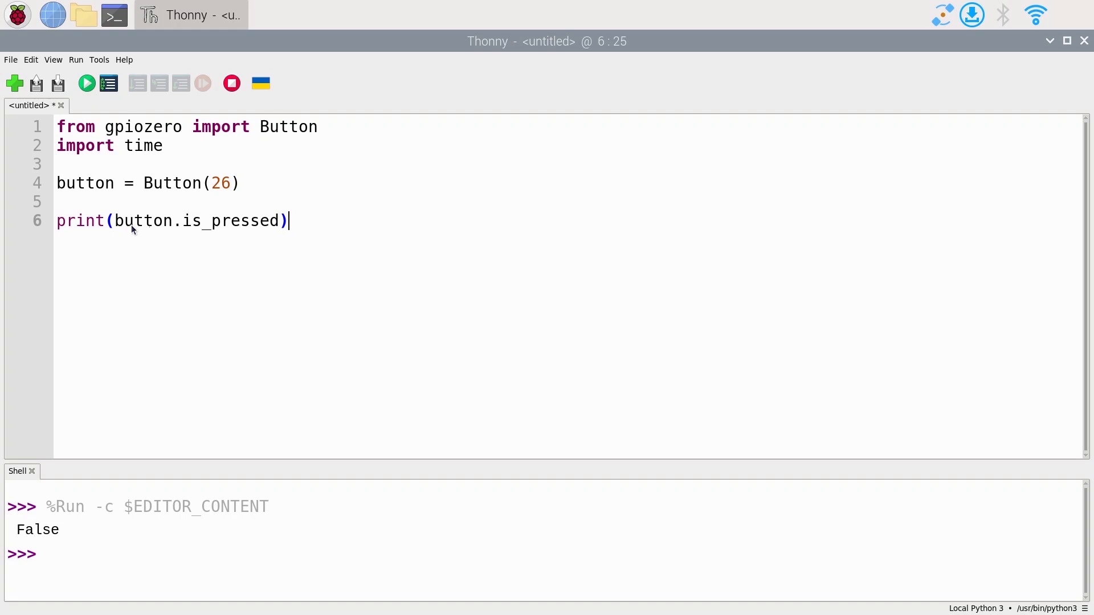
pyautogui.moveTo(203, 239)
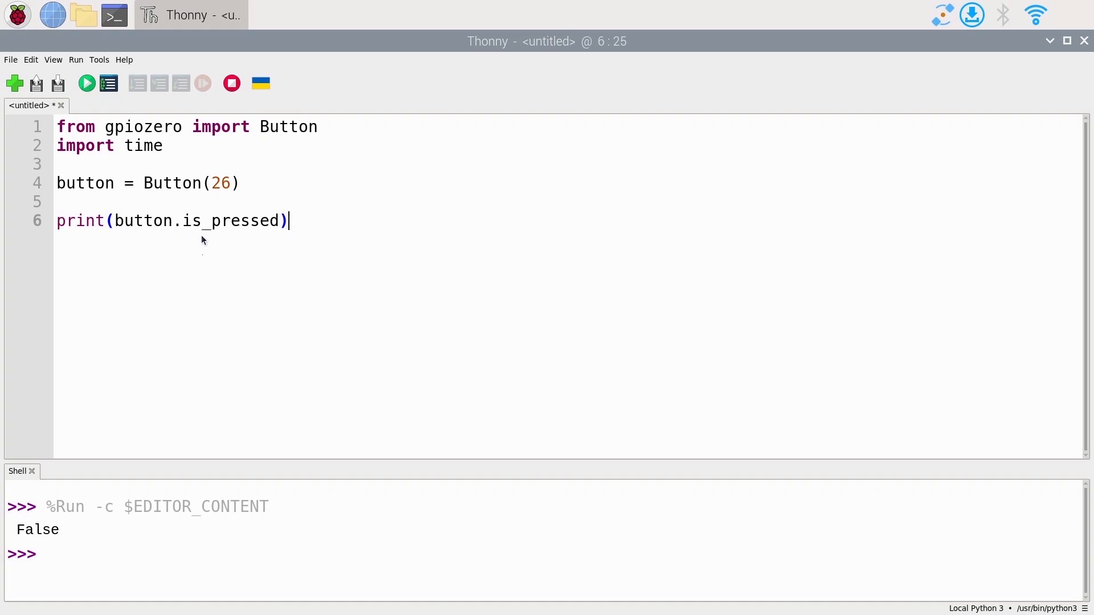
pyautogui.moveTo(103, 528)
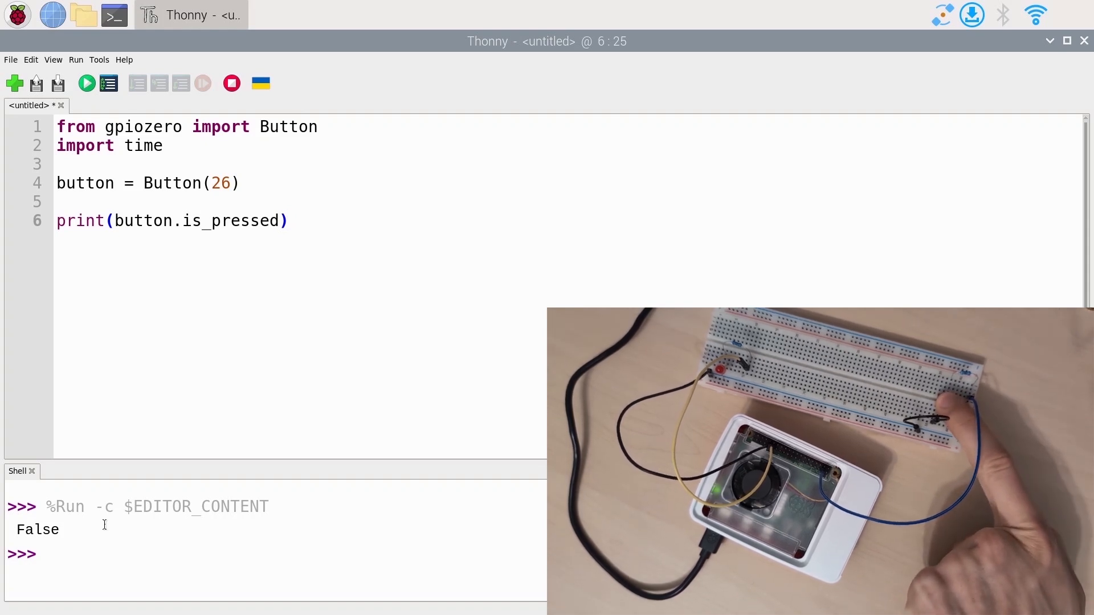
pyautogui.moveTo(86, 83)
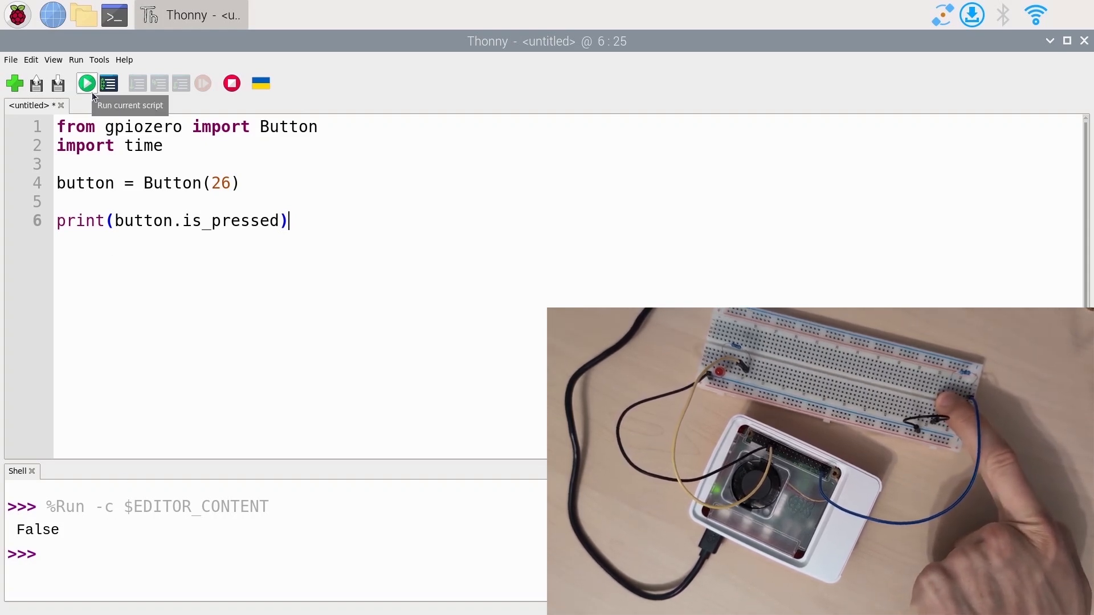
# - Rerun with the button held (True) and released (False), then return to blank line 5
pyautogui.click(86, 83)
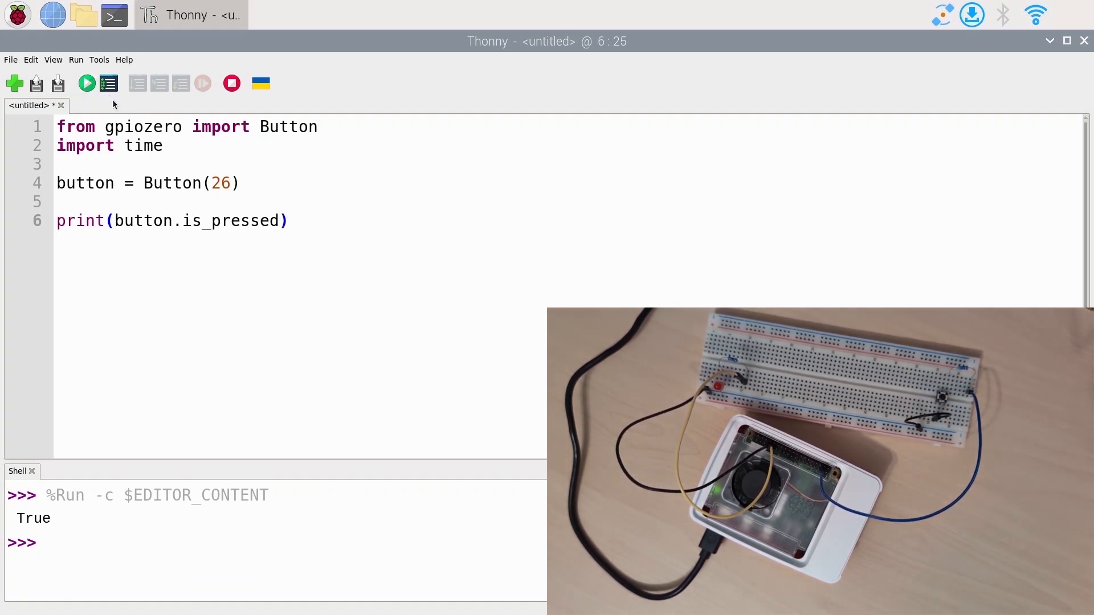
pyautogui.click(86, 83)
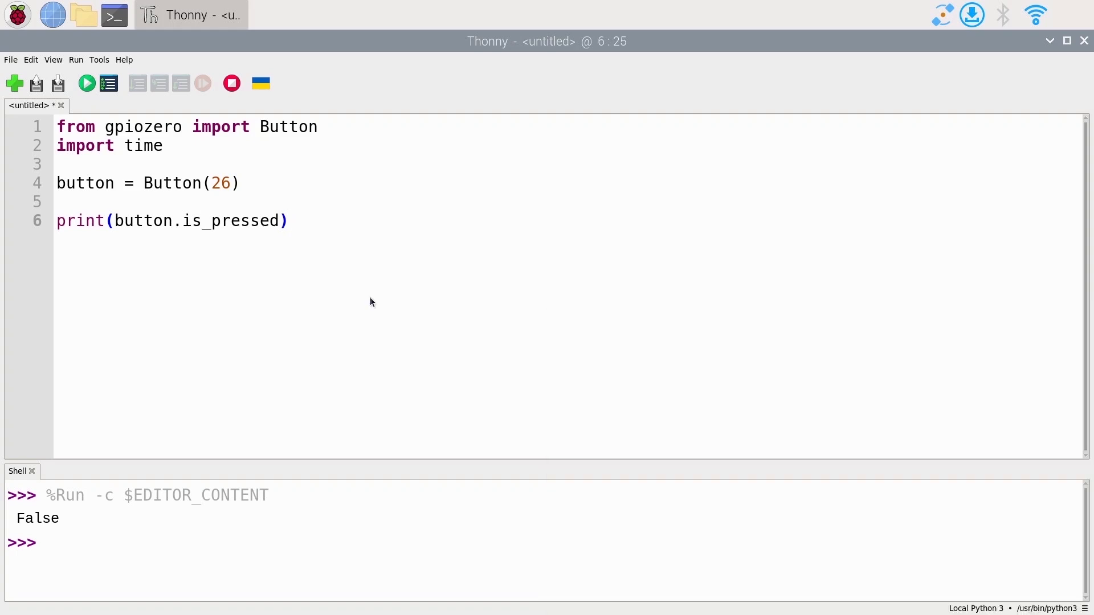
pyautogui.click(289, 220)
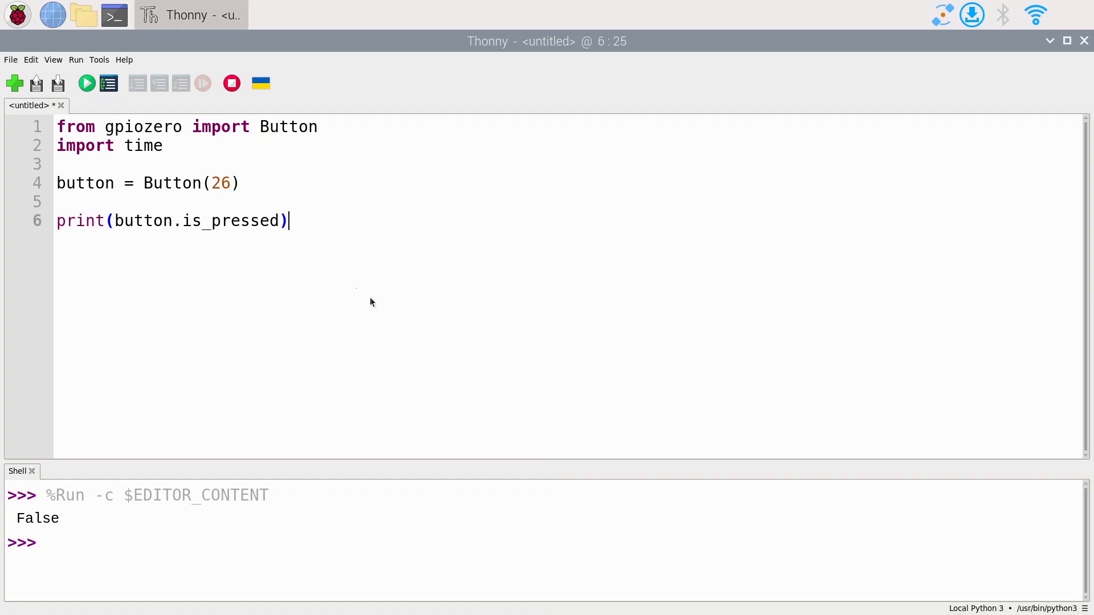
pyautogui.click(243, 183)
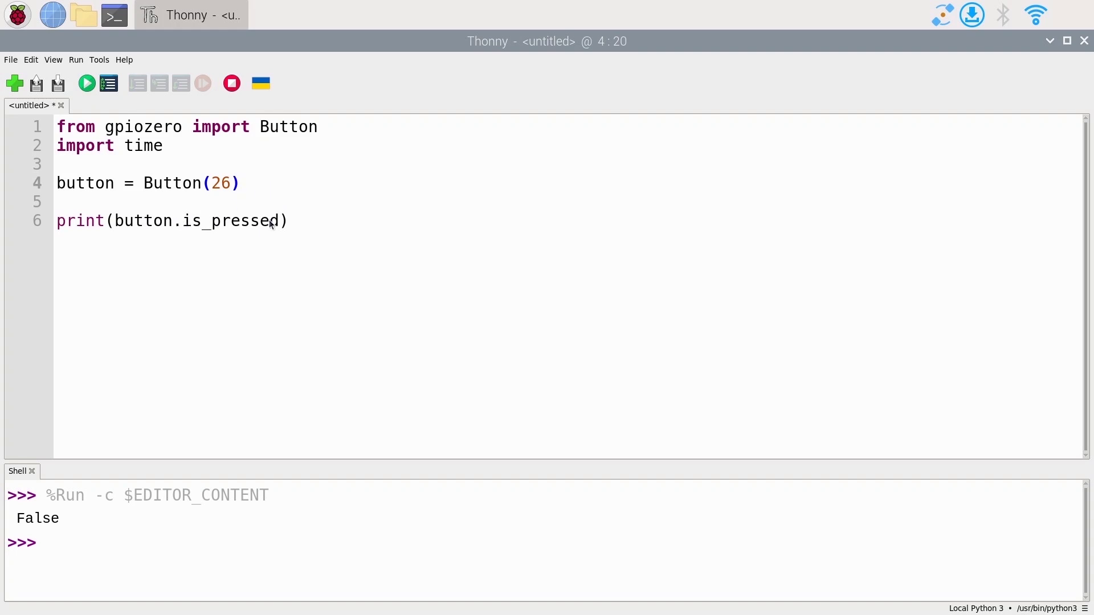
pyautogui.click(286, 220)
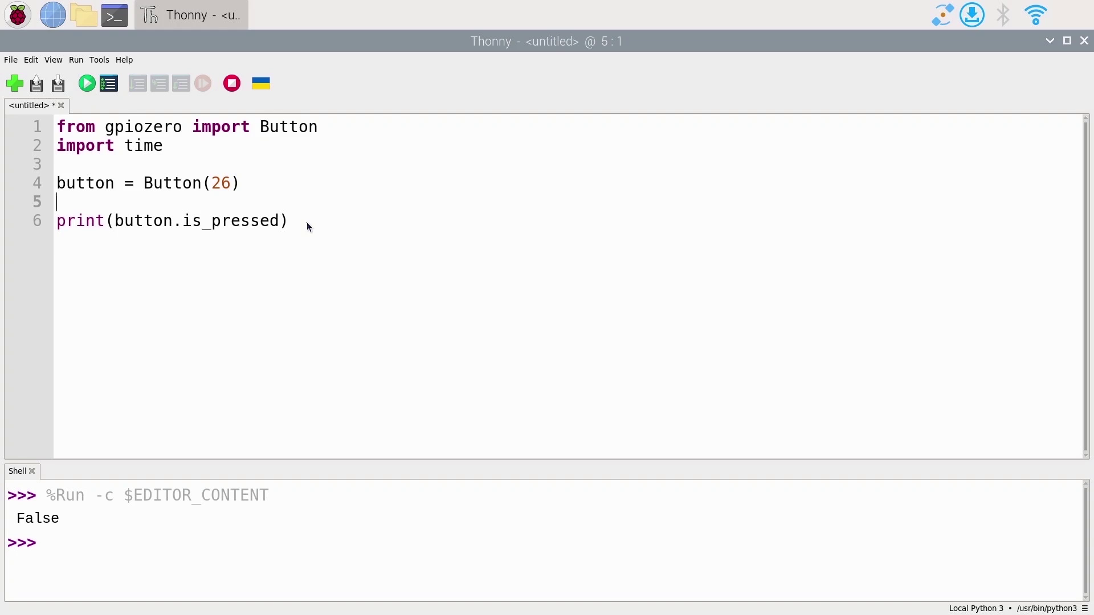
# - Add a 'while True:' line and indent print(button.is_pressed) beneath it
pyautogui.press('Return')
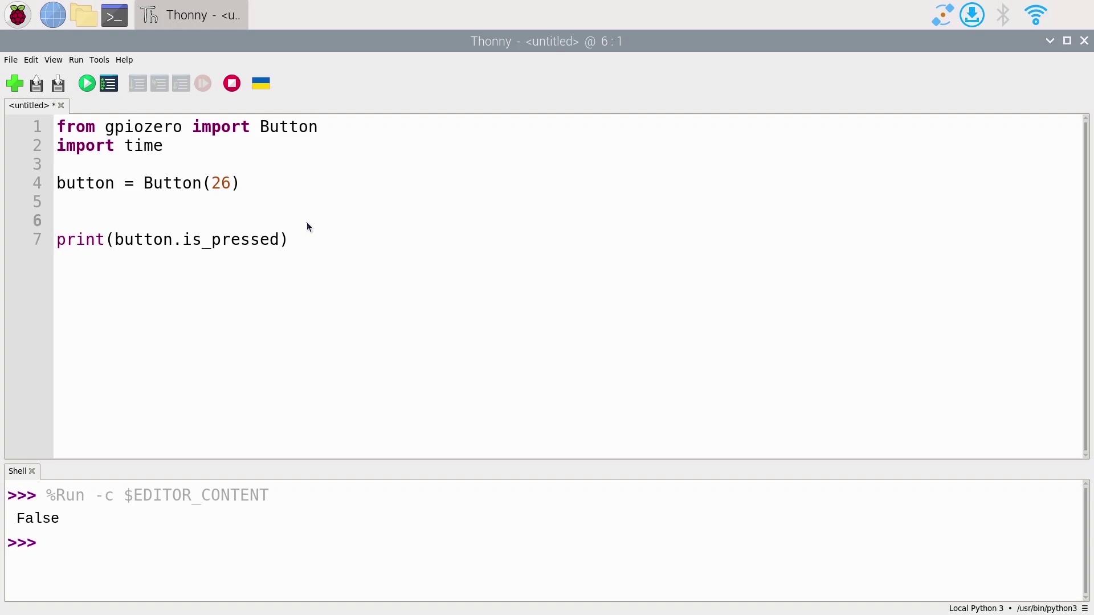
pyautogui.write('while True')
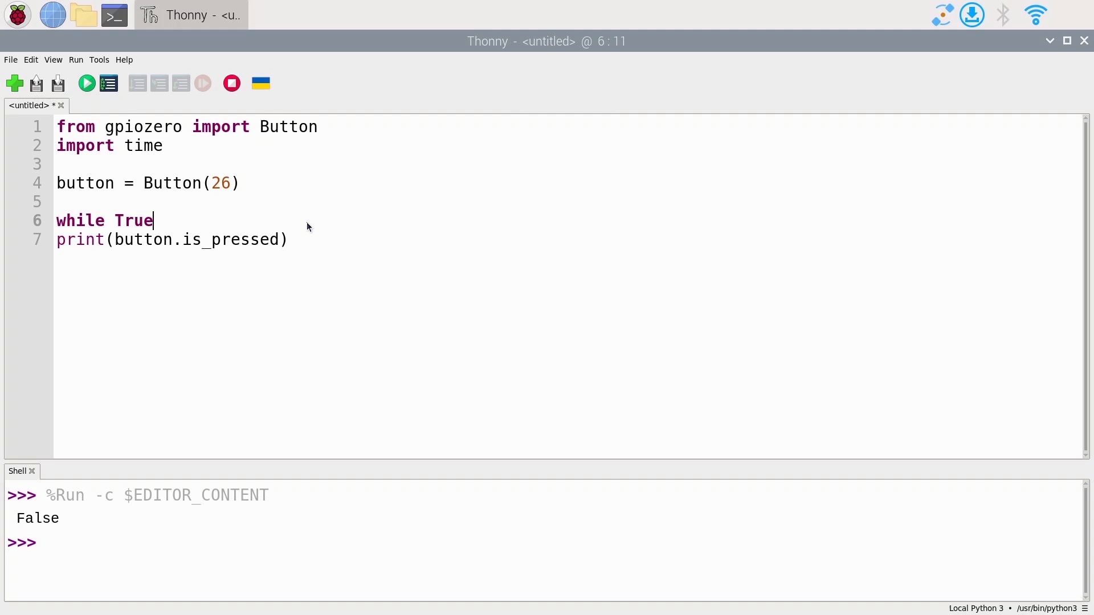
pyautogui.write(':')
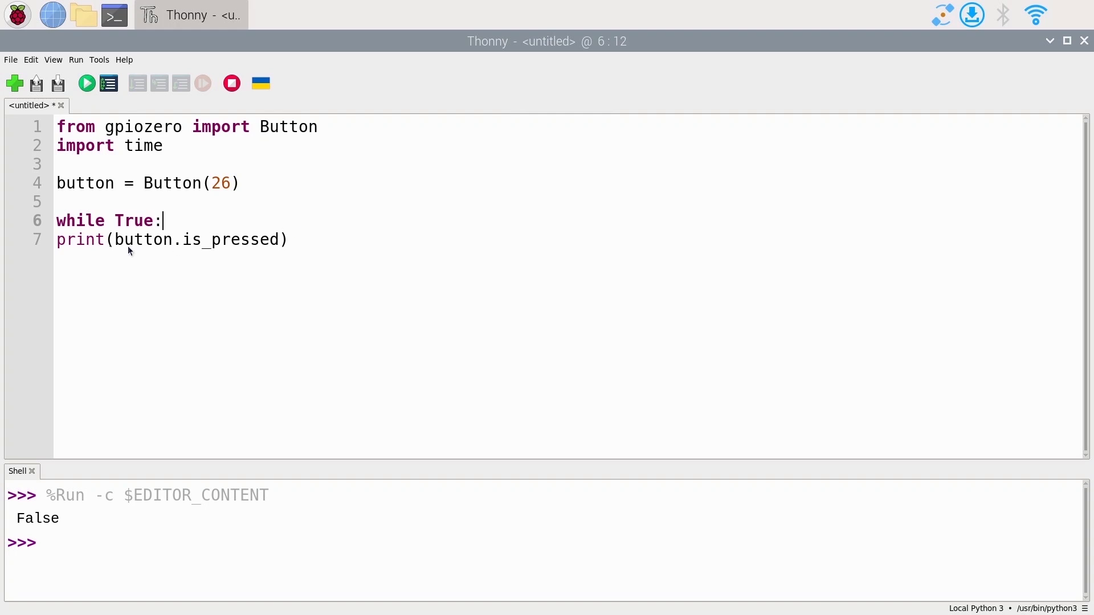
pyautogui.click(58, 239)
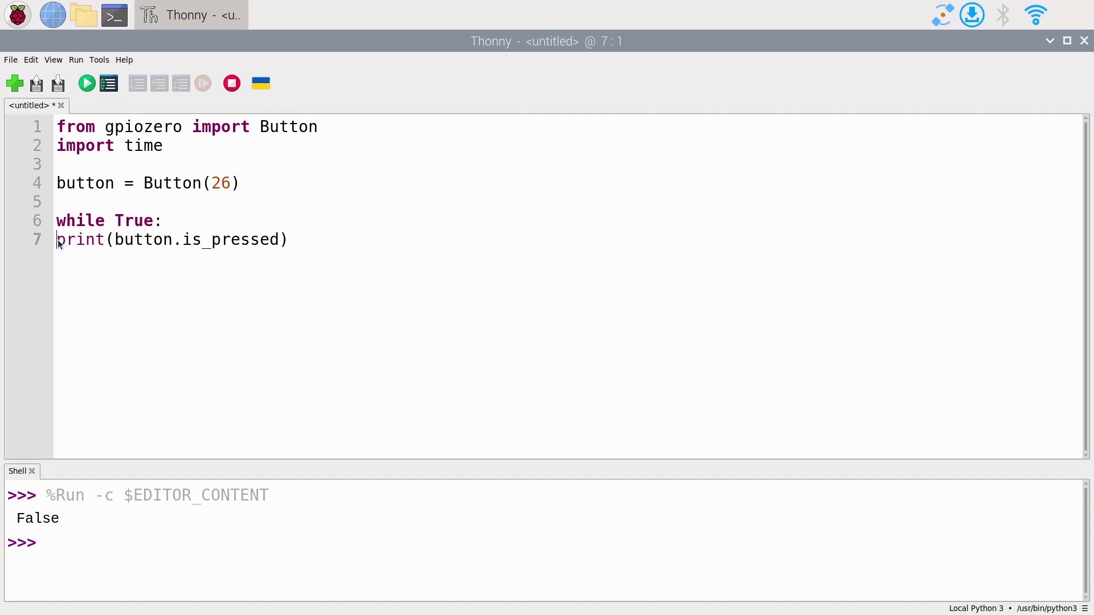
pyautogui.press('Tab')
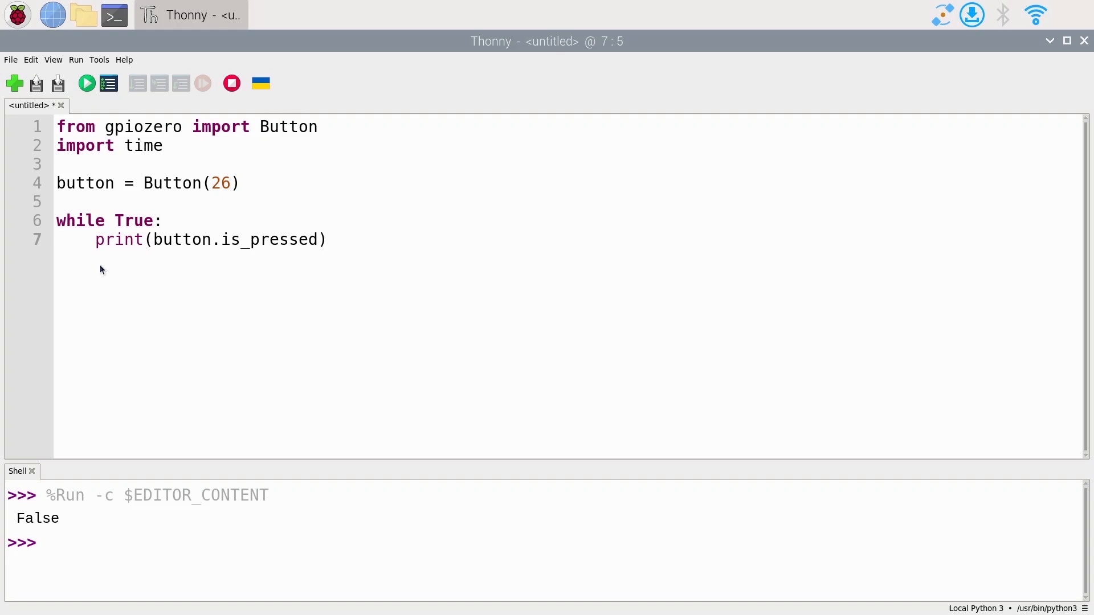
pyautogui.click(342, 240)
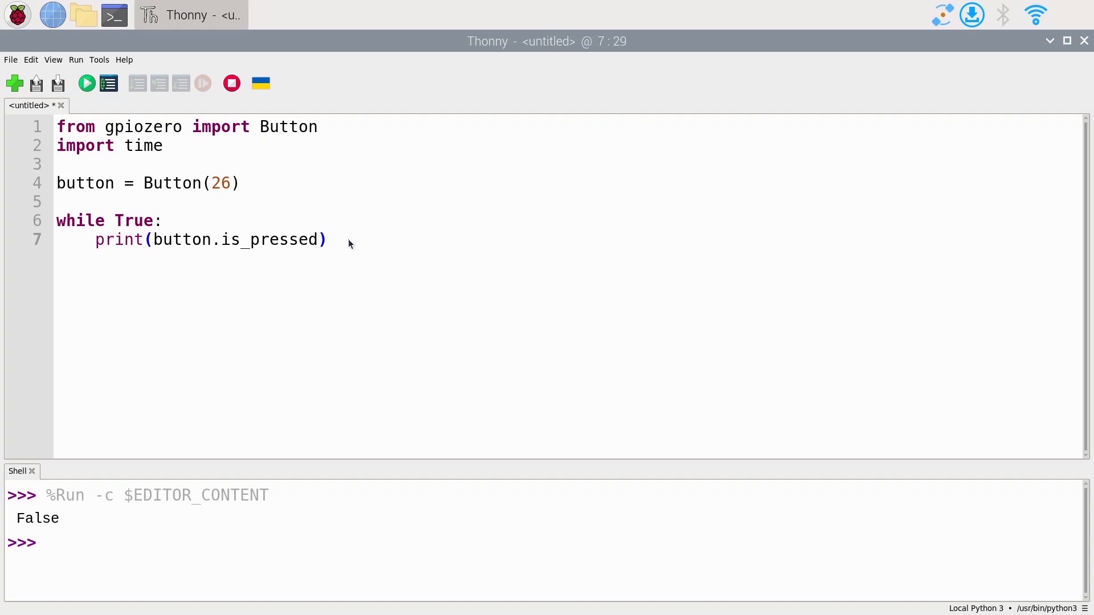
pyautogui.click(326, 239)
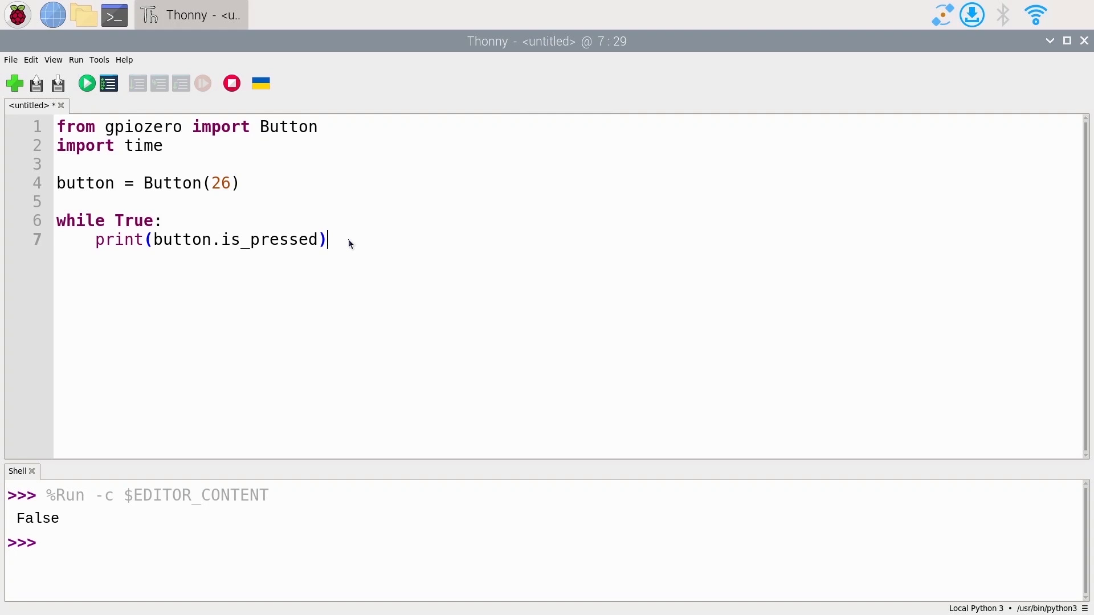
# - Add time.sleep(1) inside the loop and run the script, repeatedly printing False
pyautogui.press('Return')
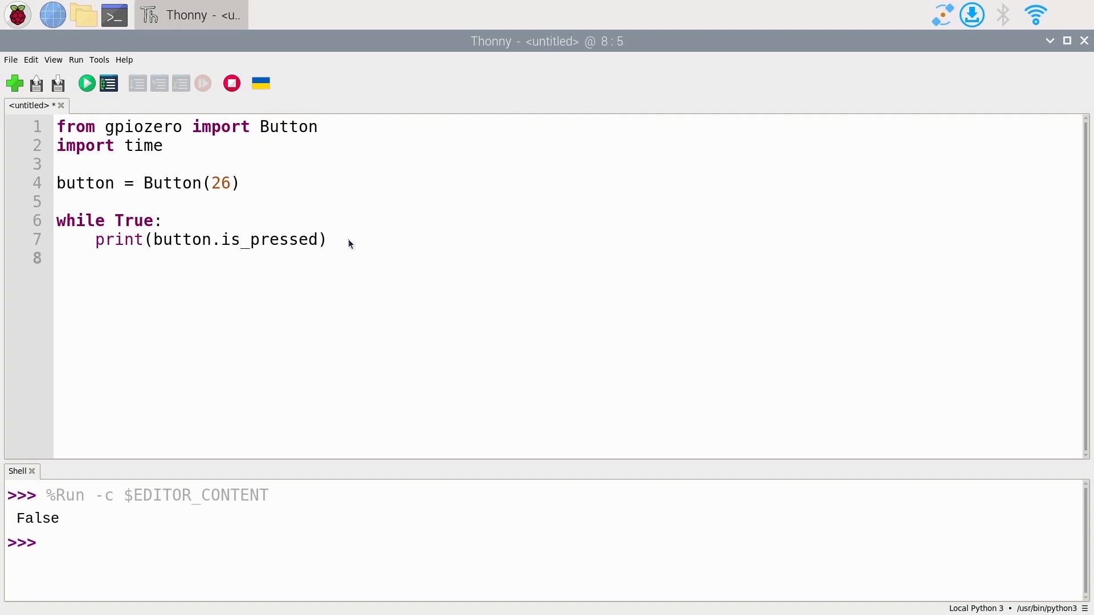
pyautogui.write('time')
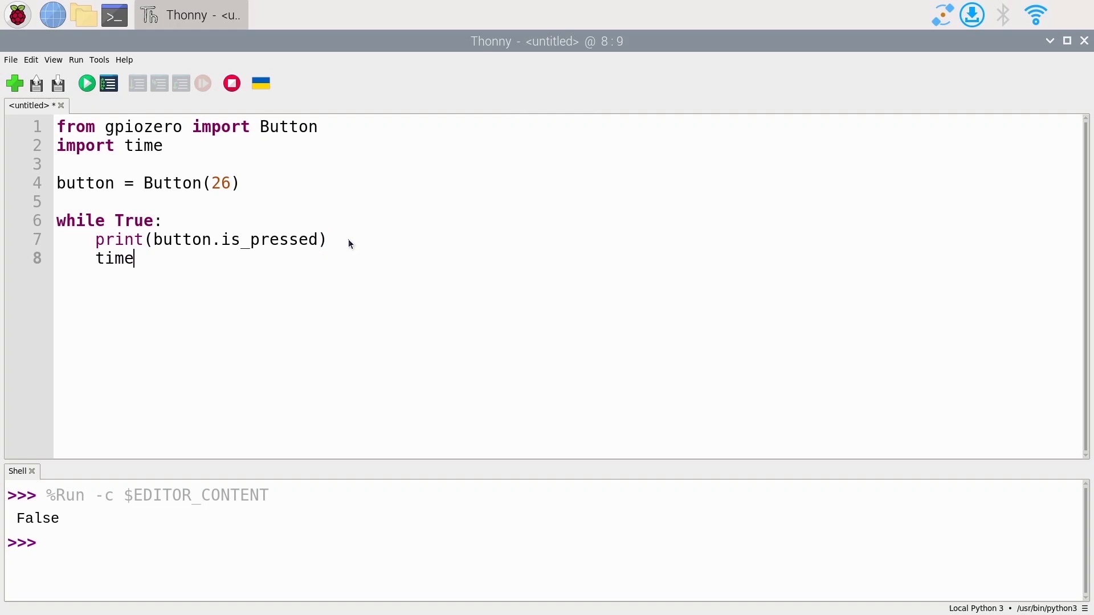
pyautogui.write('.slee')
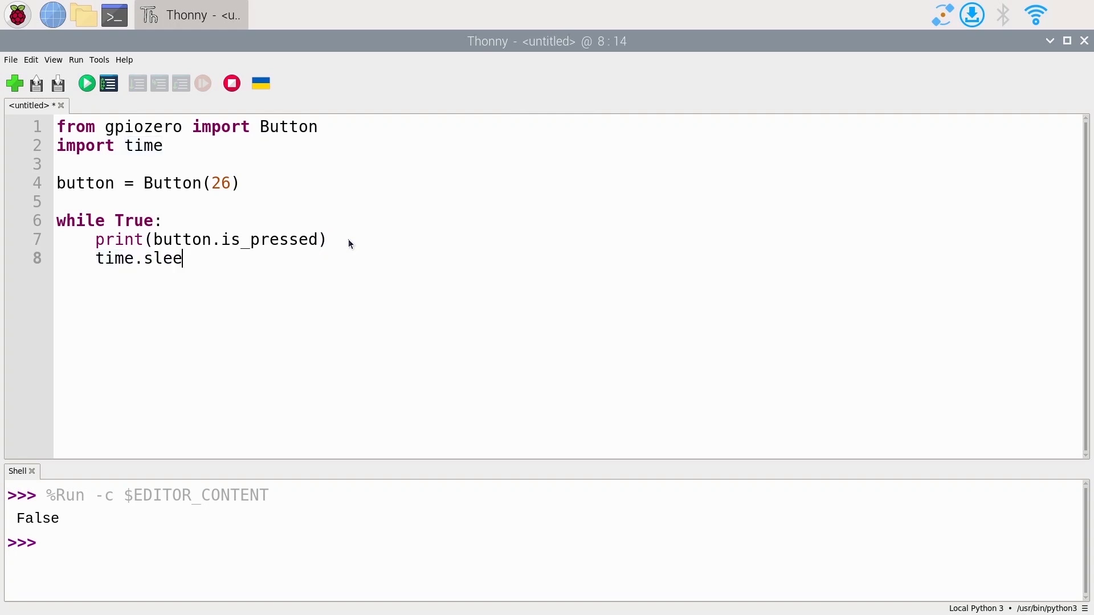
pyautogui.write('p(1)')
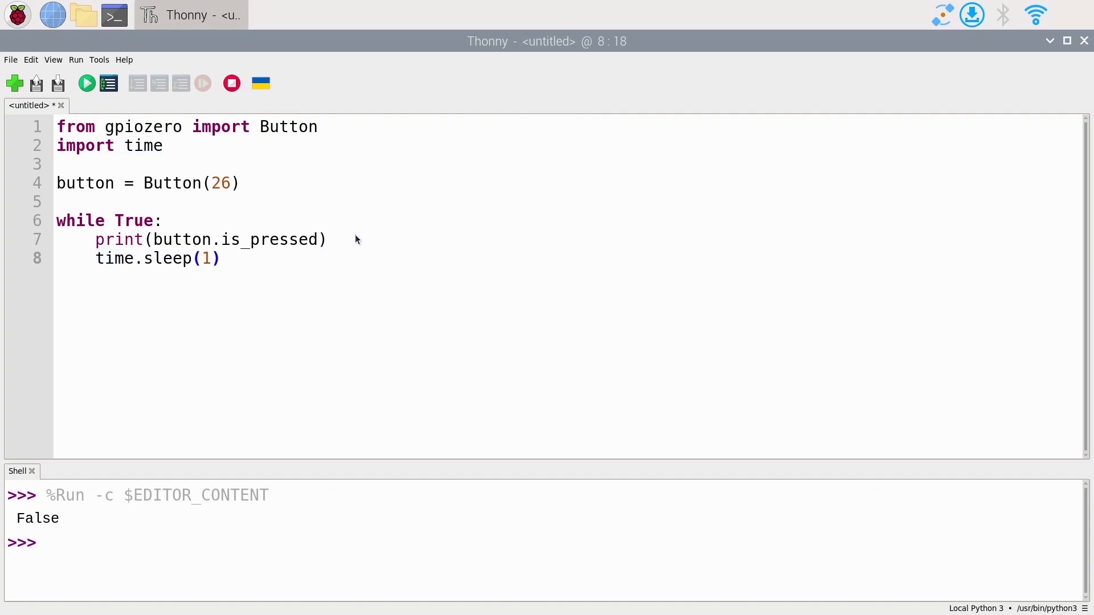
pyautogui.click(328, 240)
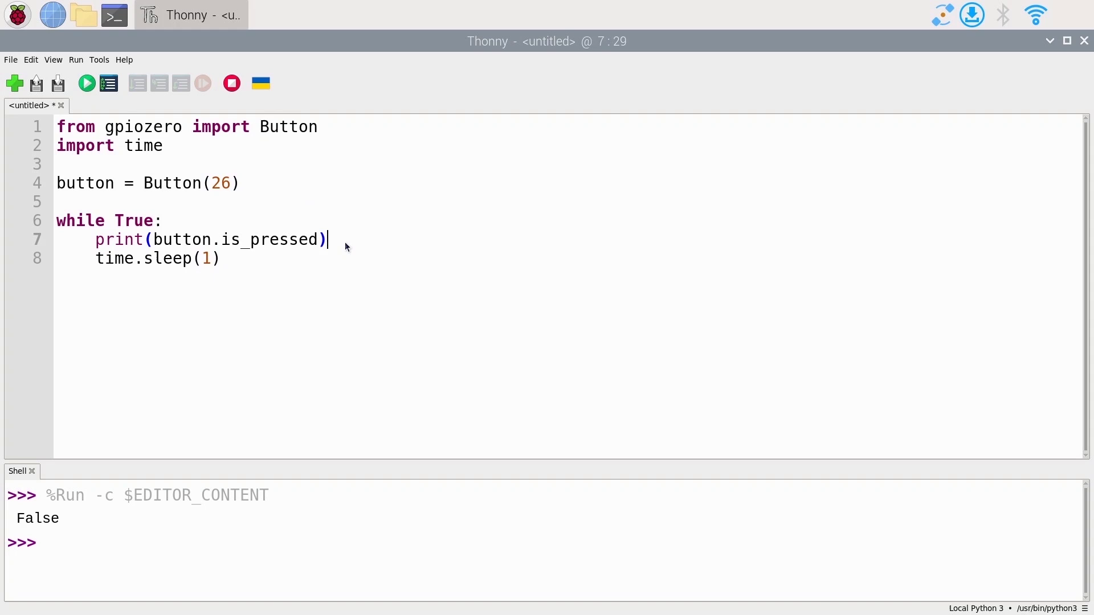
pyautogui.click(221, 258)
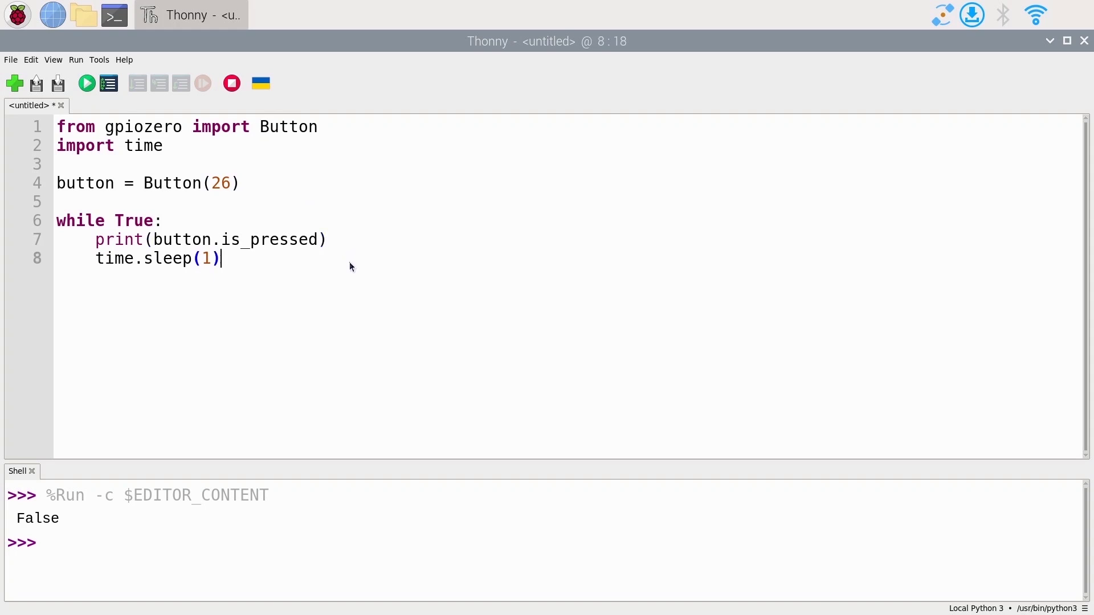
pyautogui.moveTo(86, 83)
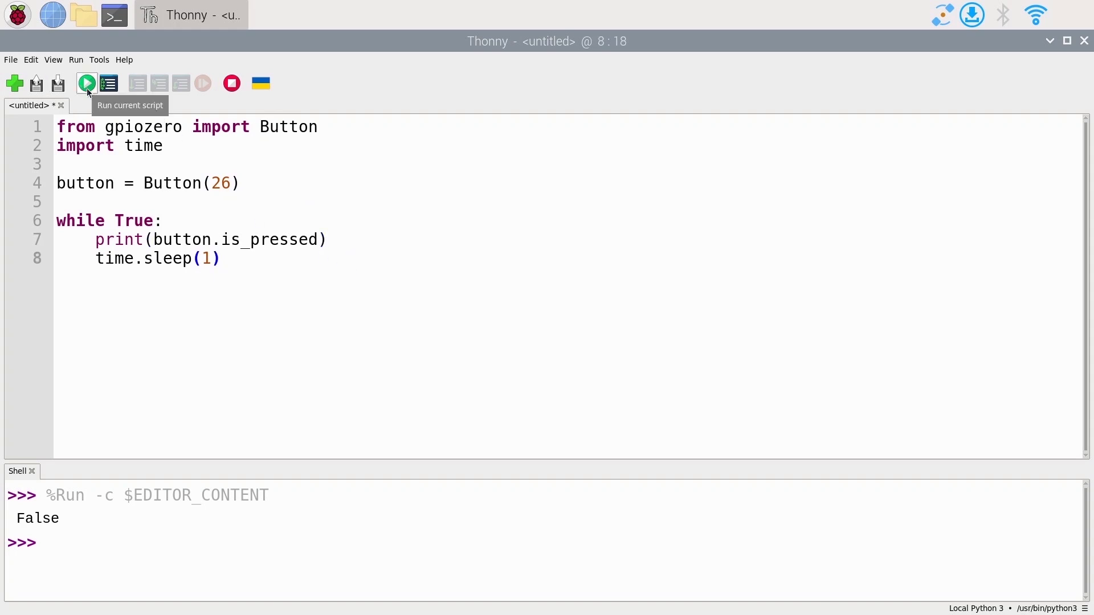
pyautogui.click(86, 83)
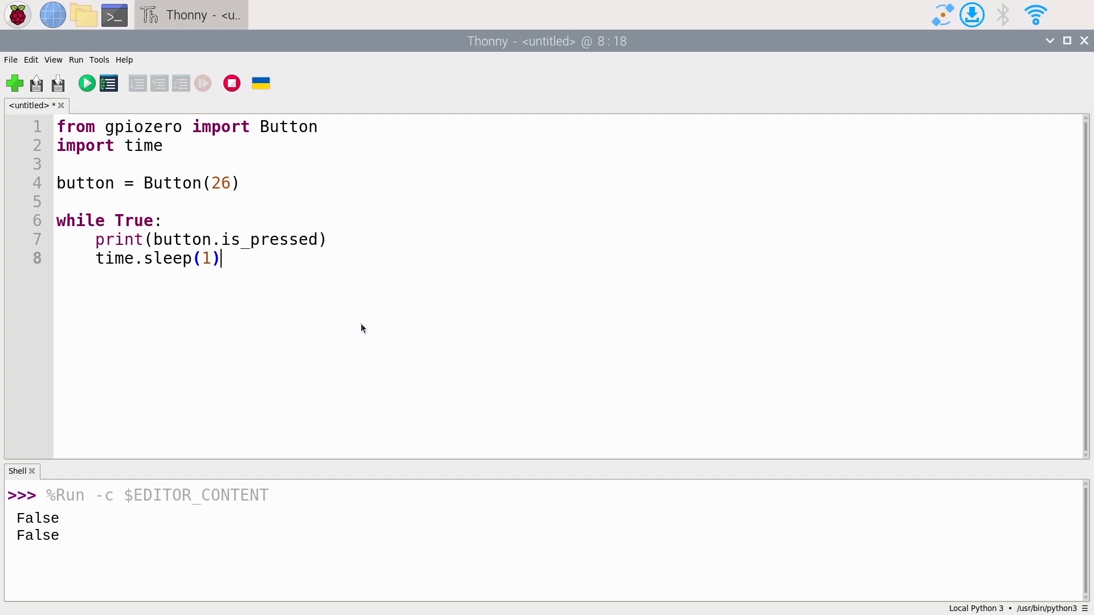